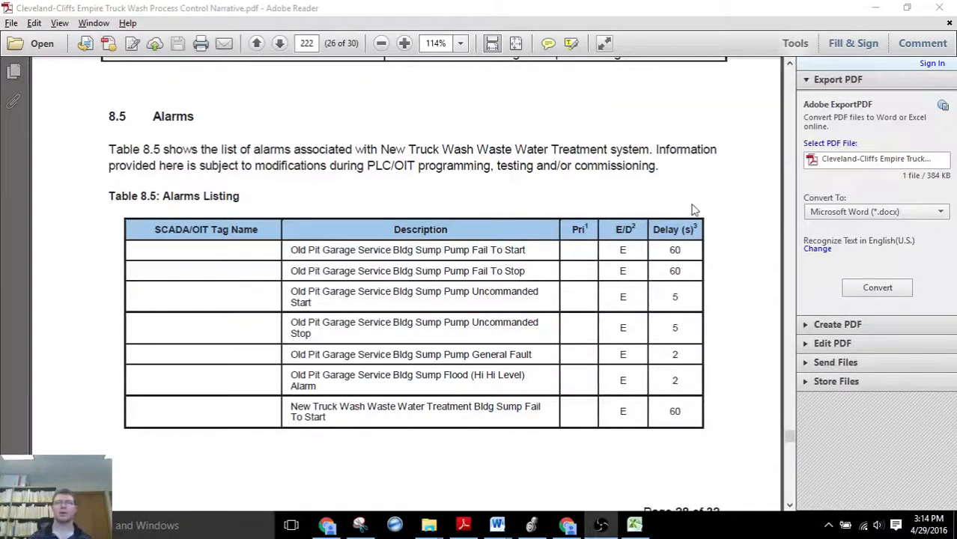
- Add an ALARM_BLOCK_1 instruction to rung 0 of ALARMS and show the Controller Organizer
{"action": "scroll", "scroll_direction": "down", "scroll_amount": 3}
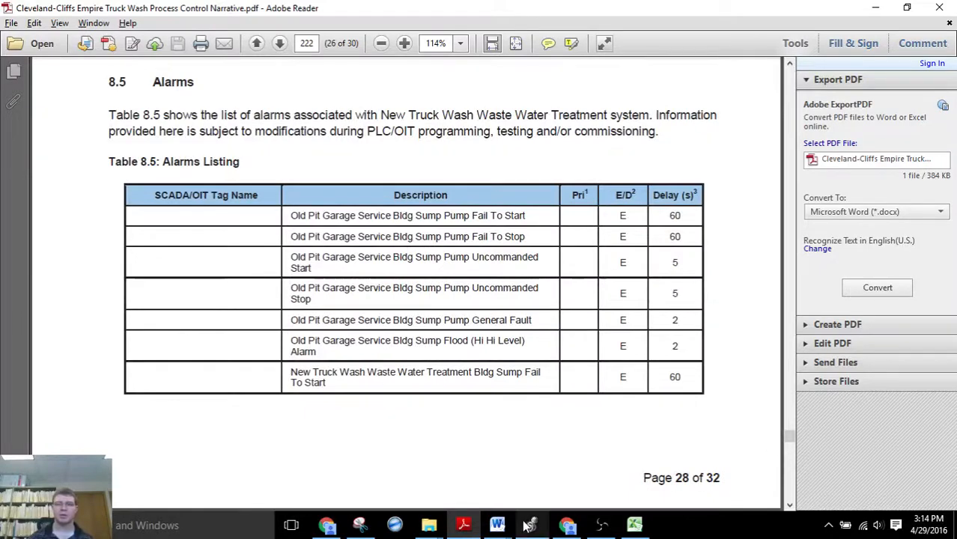
{"action": "left_click", "coordinate": [530, 524]}
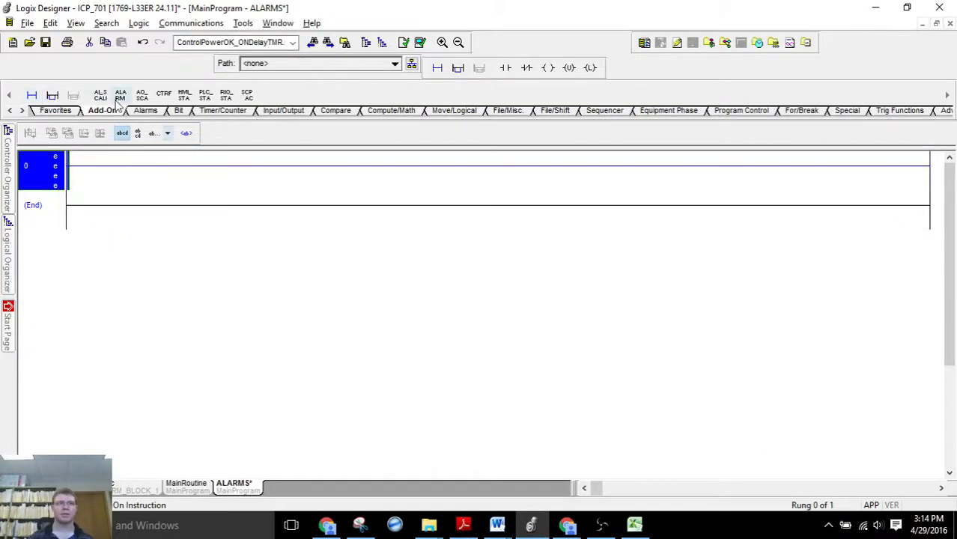
{"action": "mouse_move", "coordinate": [120, 96]}
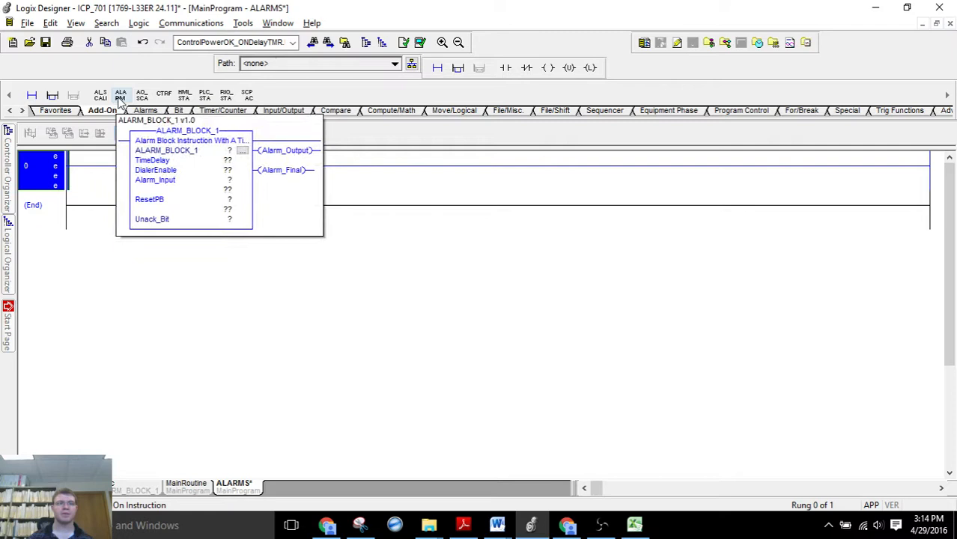
{"action": "left_click", "coordinate": [164, 150]}
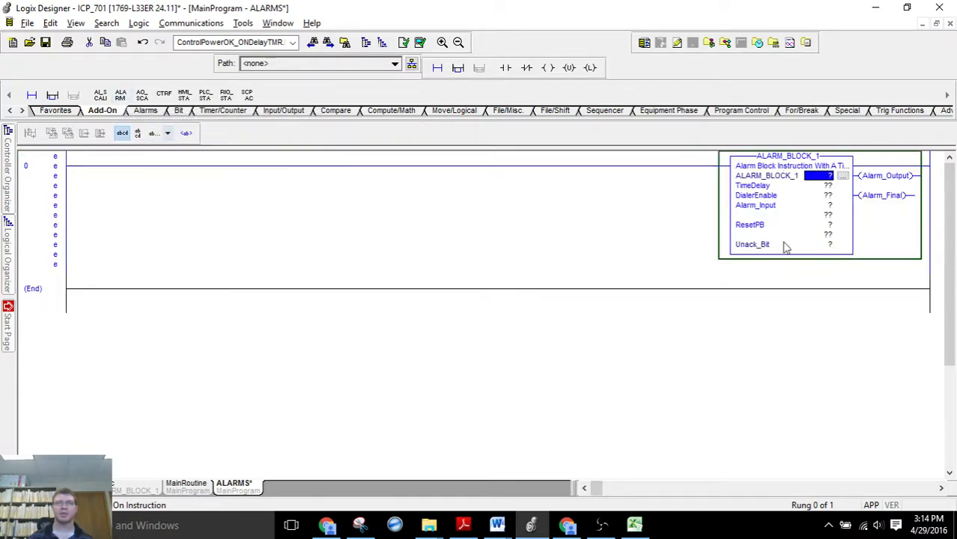
{"action": "mouse_move", "coordinate": [12, 186]}
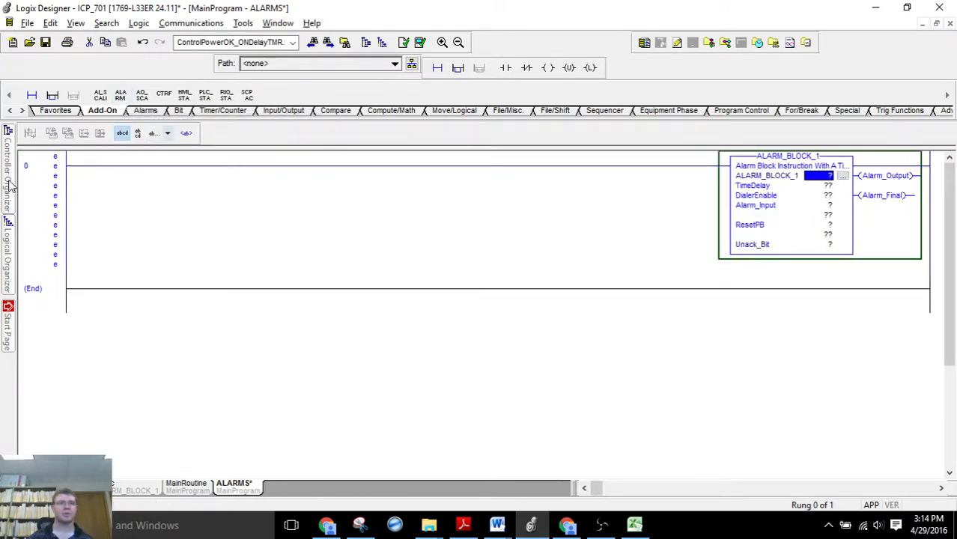
{"action": "left_click", "coordinate": [9, 173]}
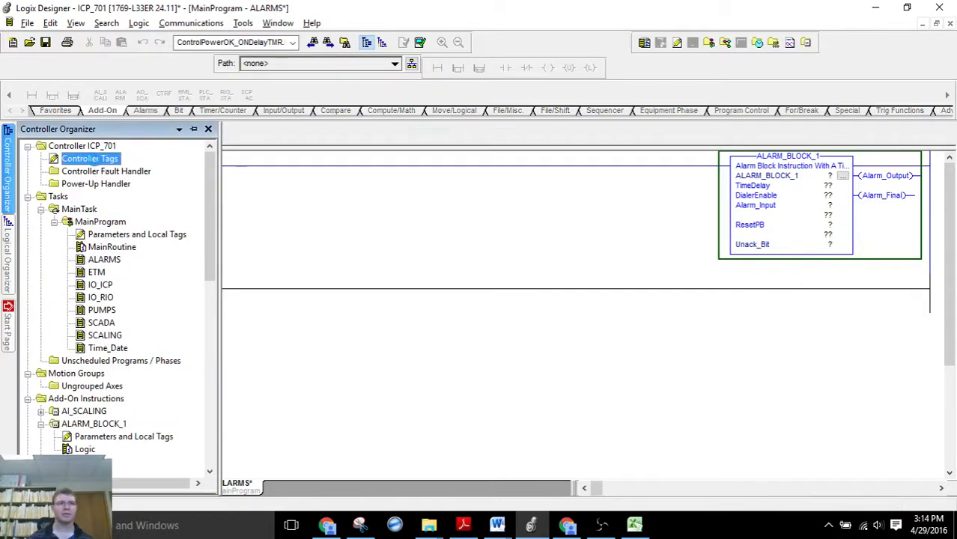
- Define a new controller tag as an ALARM_BLOCK_1 array with Dim 0 set to 80
{"action": "double_click", "coordinate": [89, 159]}
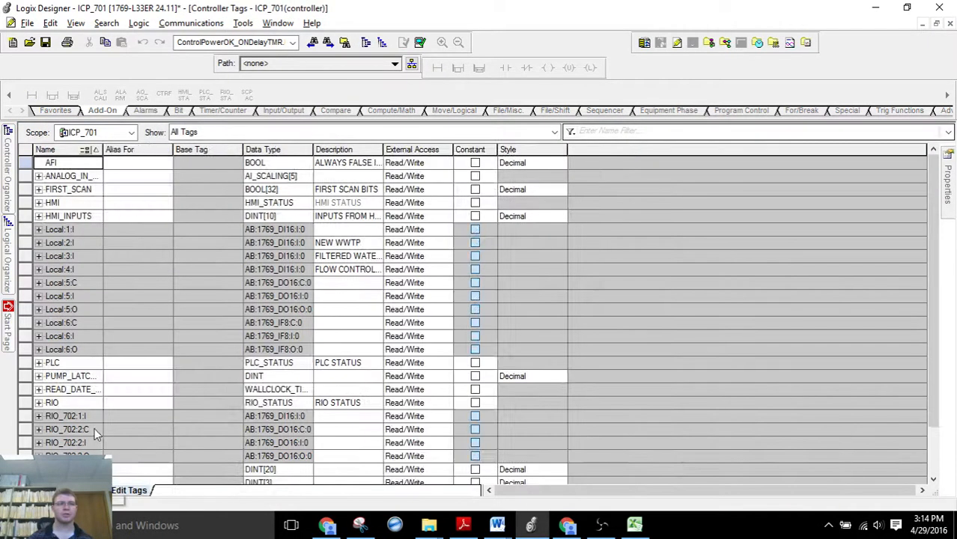
{"action": "scroll", "scroll_direction": "down", "scroll_amount": 3}
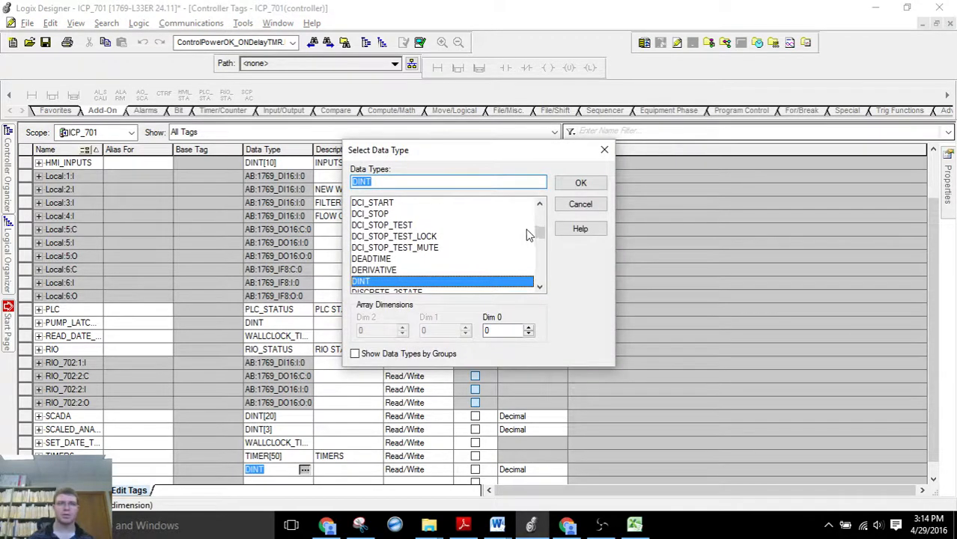
{"action": "scroll", "scroll_direction": "up", "scroll_amount": 3}
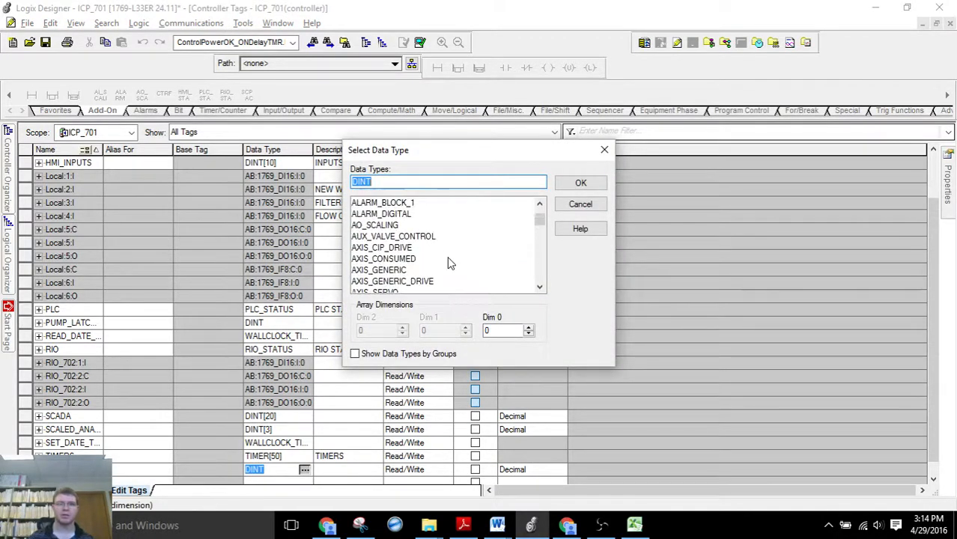
{"action": "left_click", "coordinate": [440, 270]}
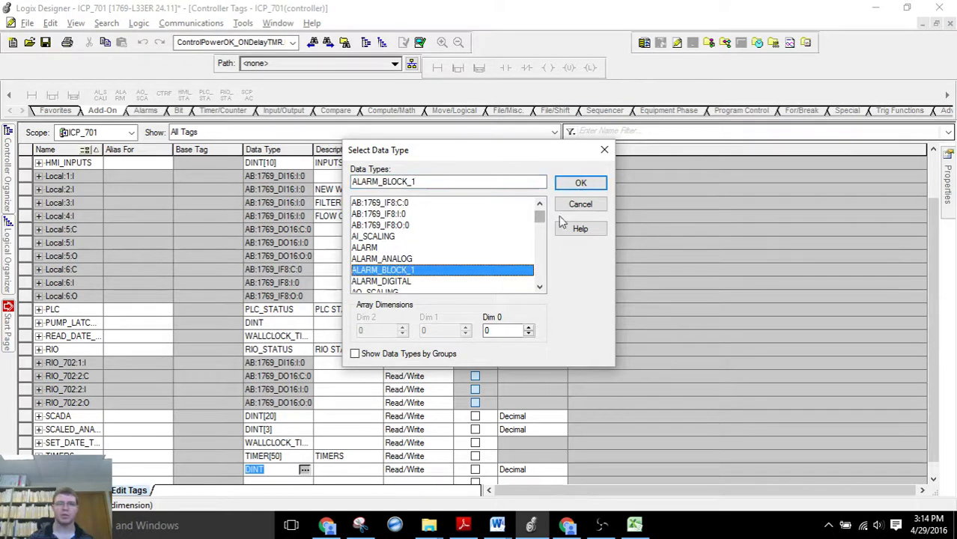
{"action": "type", "text": "80"}
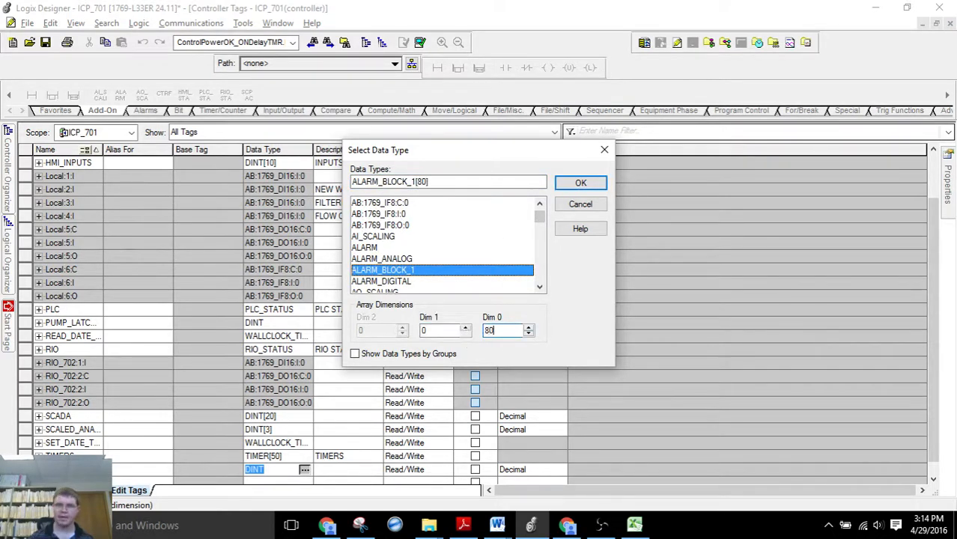
{"action": "left_click", "coordinate": [581, 183]}
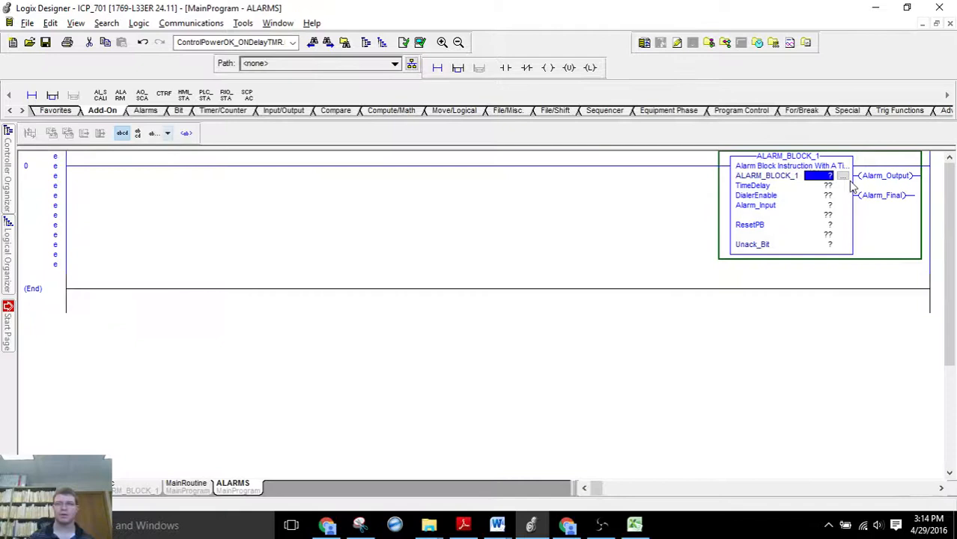
- Assign tag ALARMS[0] to rung 0's ALARM_BLOCK_1 and carry its rung text over to Excel
{"action": "left_click", "coordinate": [843, 175]}
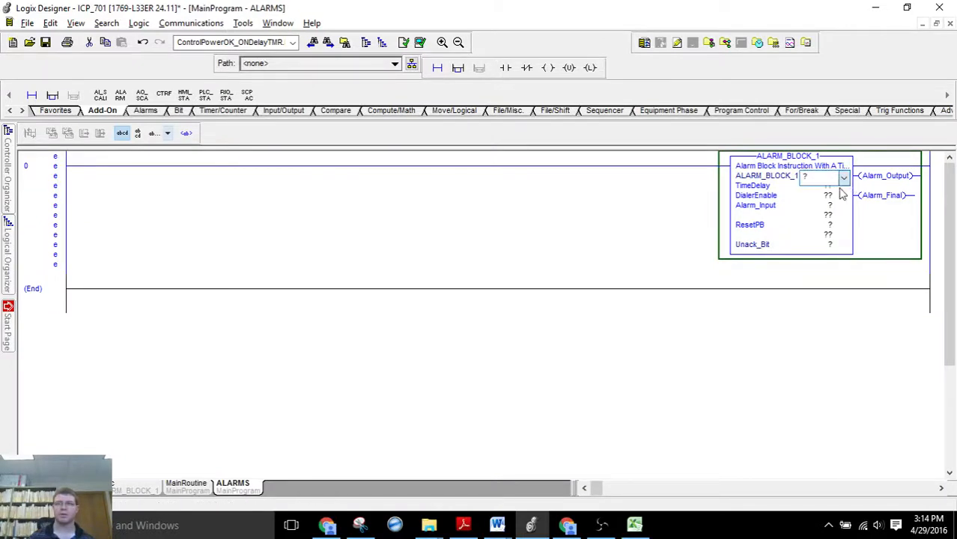
{"action": "left_click", "coordinate": [845, 177]}
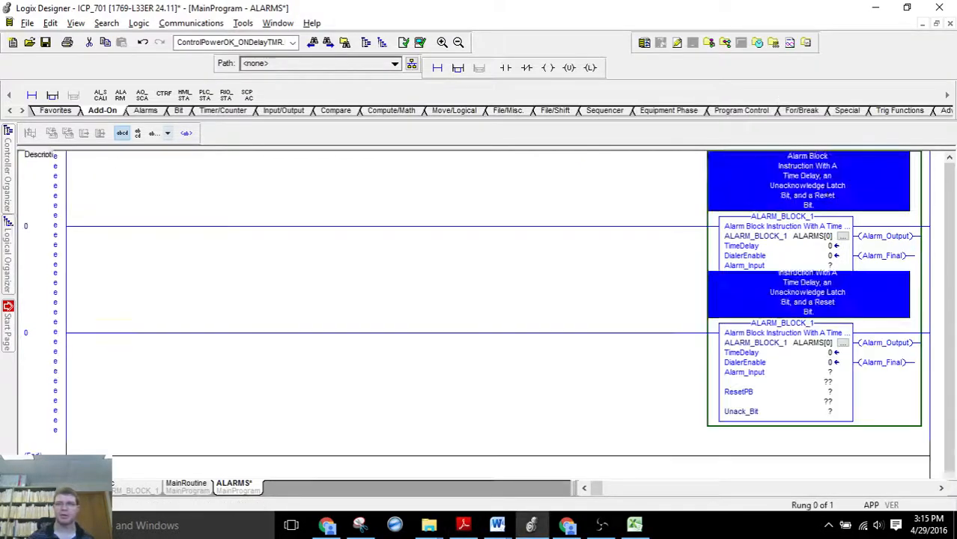
{"action": "scroll", "scroll_direction": "down", "scroll_amount": 3}
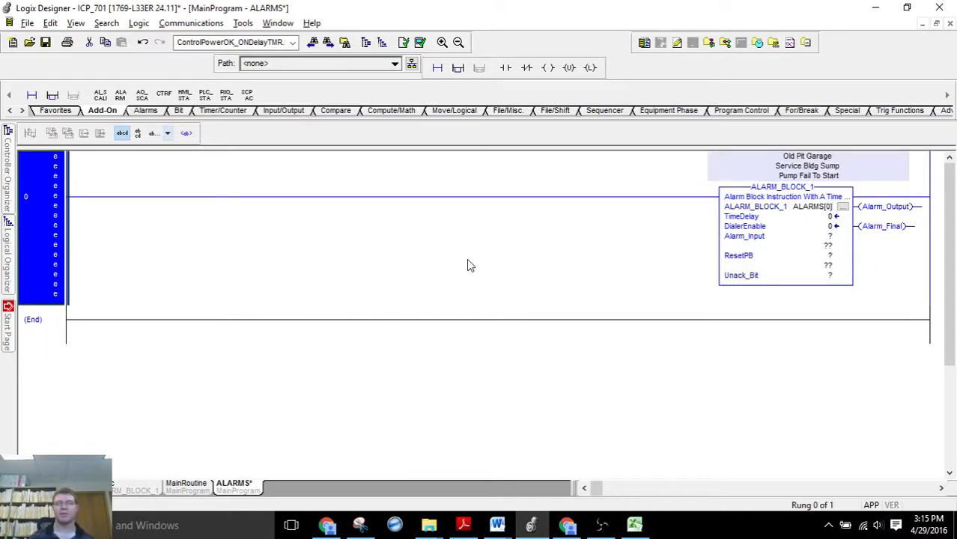
{"action": "mouse_move", "coordinate": [319, 282]}
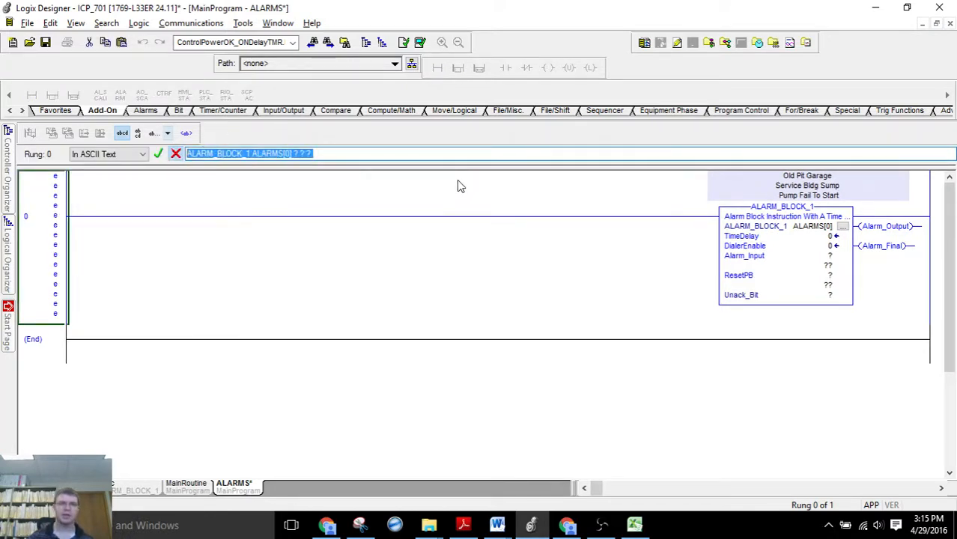
{"action": "left_click", "coordinate": [634, 524]}
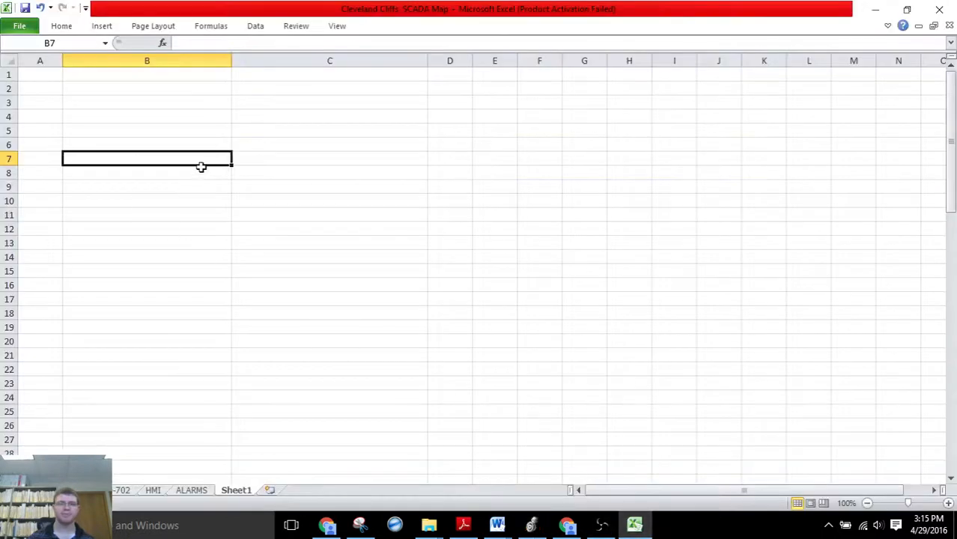
- Paste the rung text into B5, trim '] ? ? ?', and fill ALARMS[0 to ALARMS[79 down to row 84
{"action": "key", "text": "ctrl+v"}
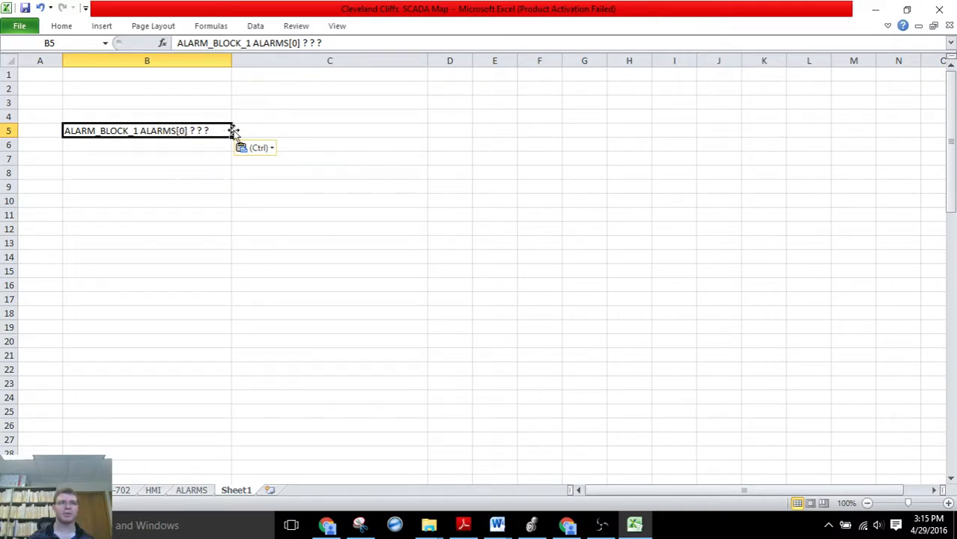
{"action": "left_click_drag", "start_coordinate": [232, 131], "coordinate": [232, 411]}
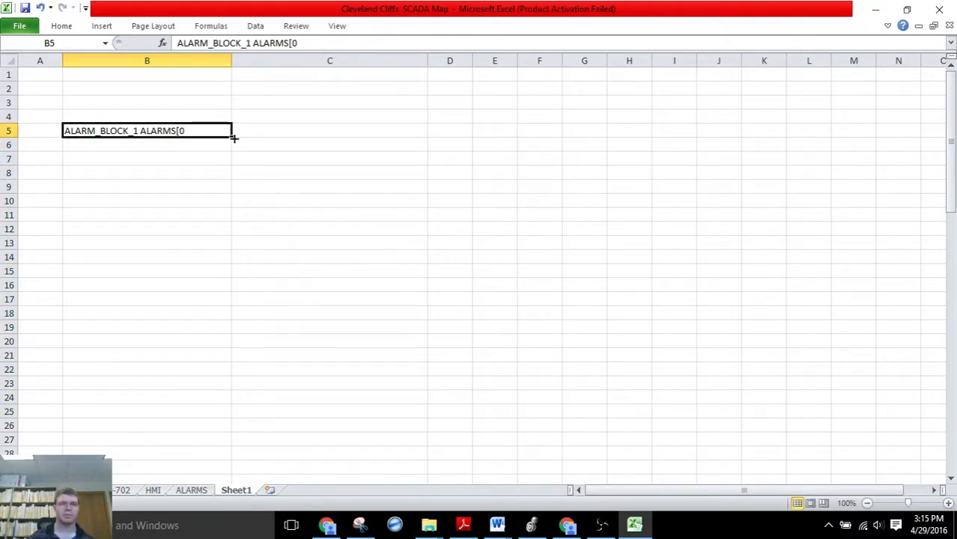
{"action": "left_click_drag", "start_coordinate": [232, 137], "coordinate": [215, 480]}
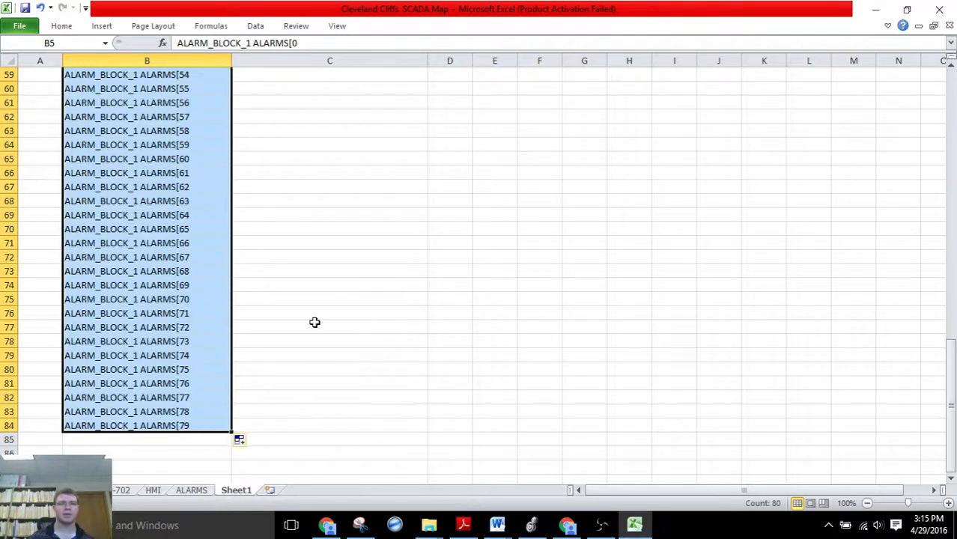
{"action": "left_click", "coordinate": [330, 130]}
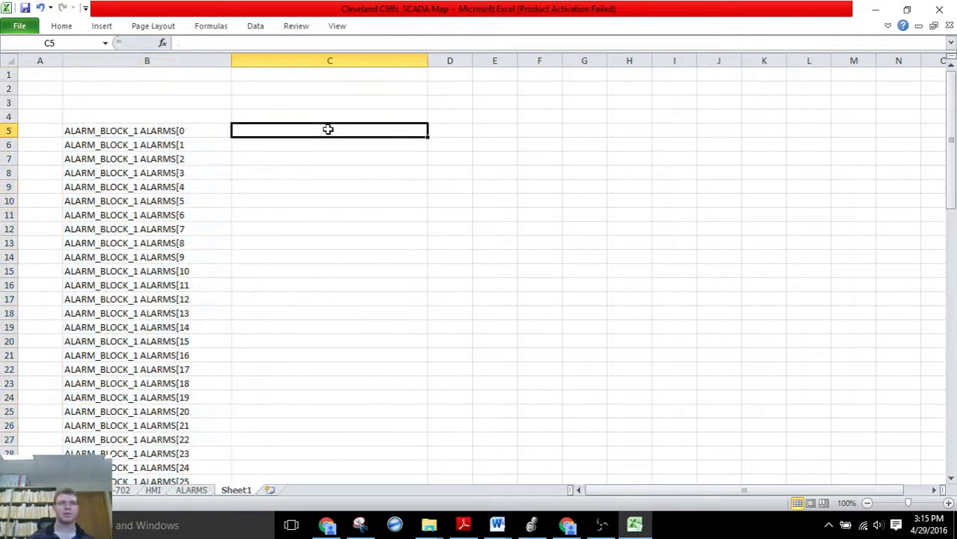
- Enter =B5&"] ? ? ?" in C5, fill it down through row 84, and copy column C
{"action": "type", "text": "=B5&"}
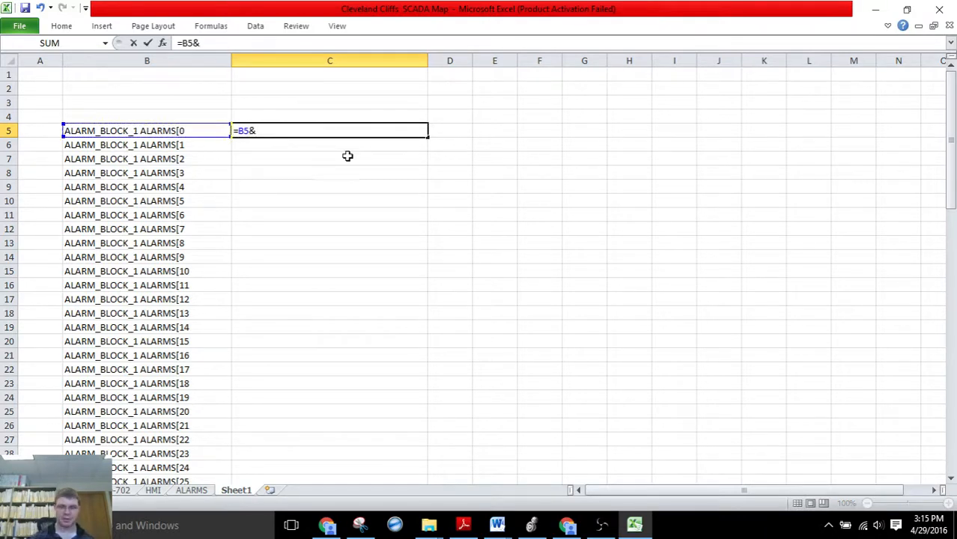
{"action": "type", "text": "\"] ? ? ?"}
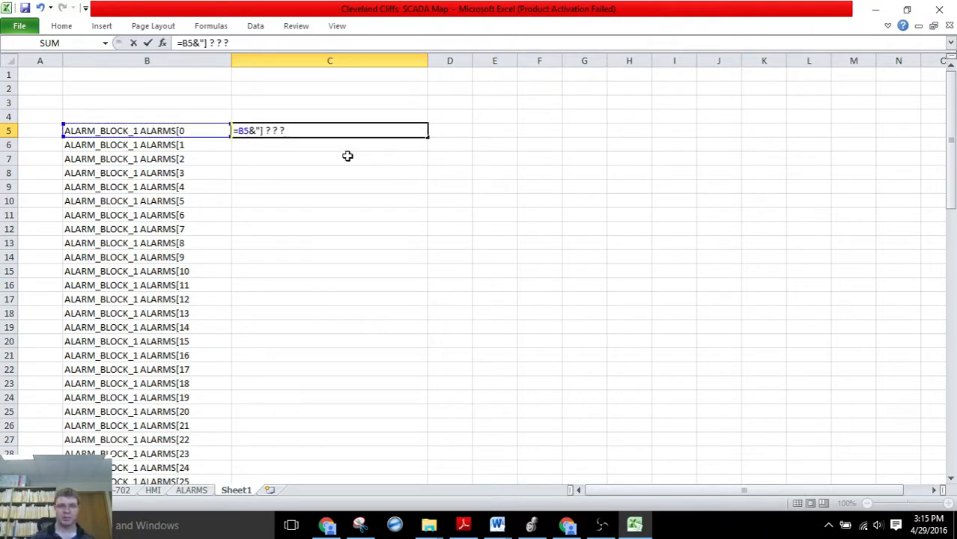
{"action": "key", "text": "Return"}
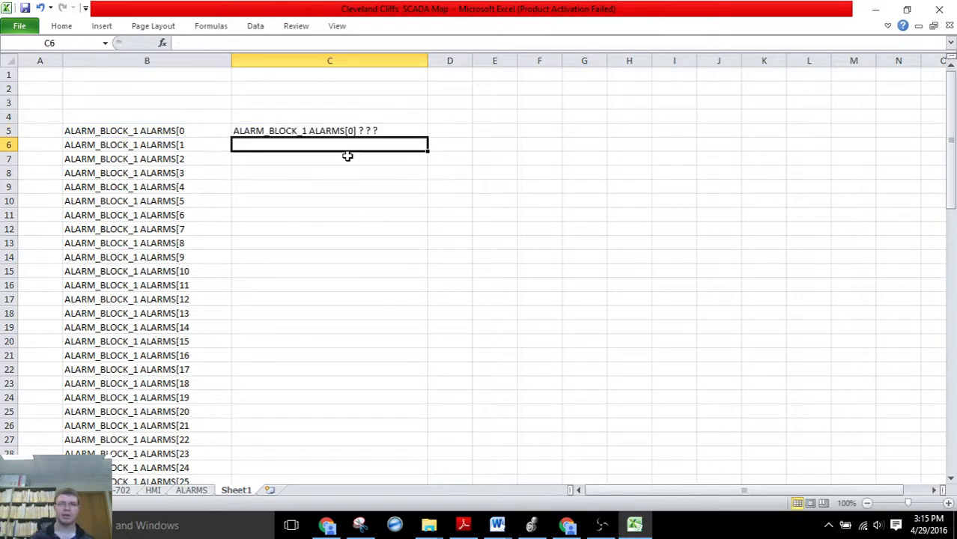
{"action": "left_click", "coordinate": [330, 131]}
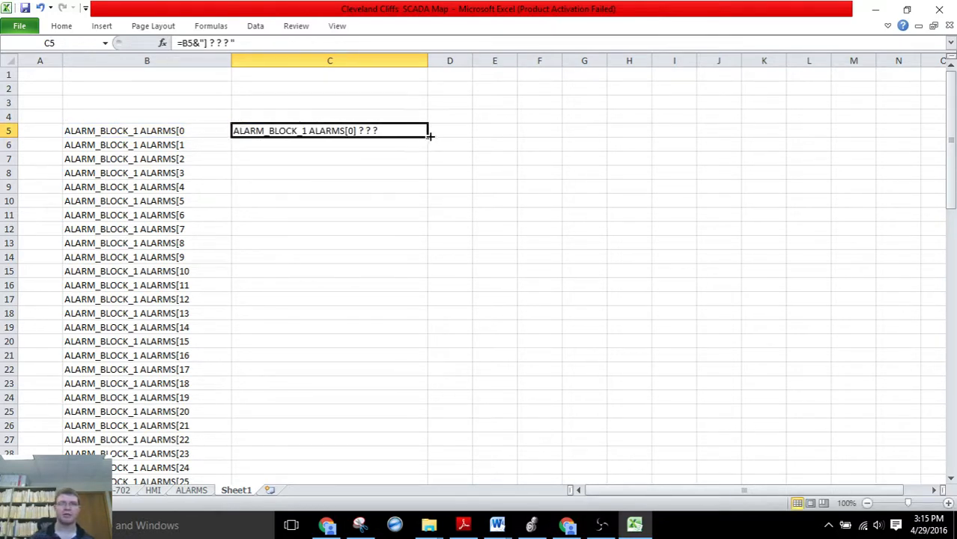
{"action": "left_click_drag", "start_coordinate": [428, 137], "coordinate": [428, 452]}
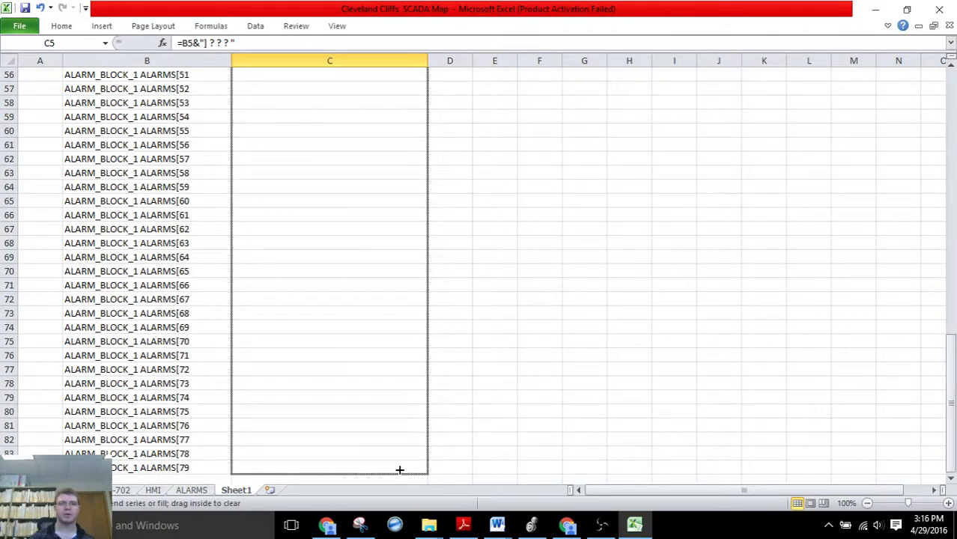
{"action": "left_click_drag", "start_coordinate": [398, 470], "coordinate": [398, 131]}
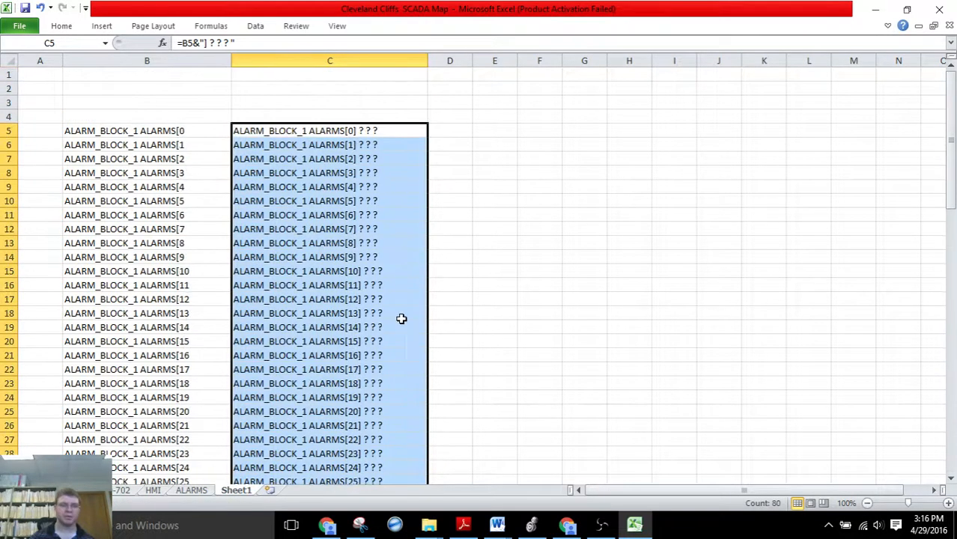
{"action": "mouse_move", "coordinate": [356, 215]}
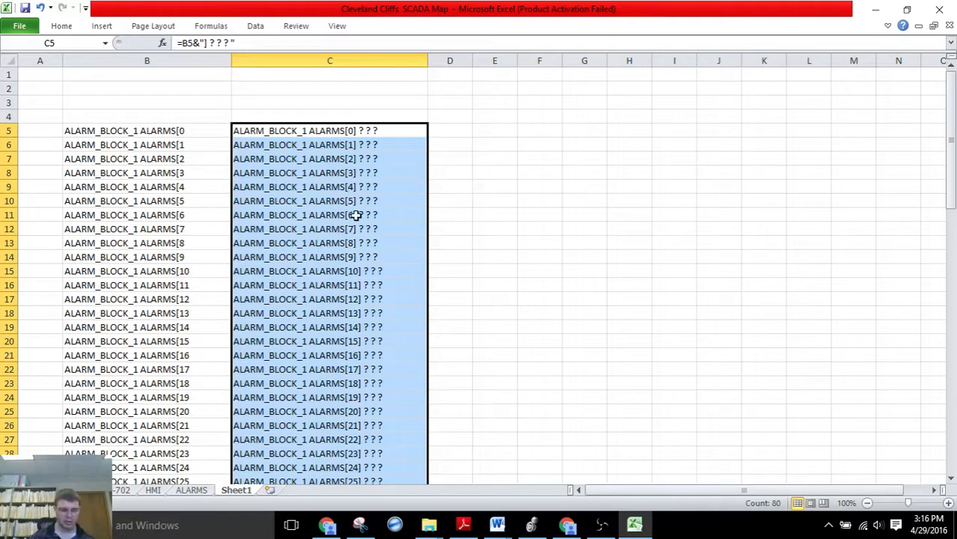
{"action": "key", "text": "ctrl+c"}
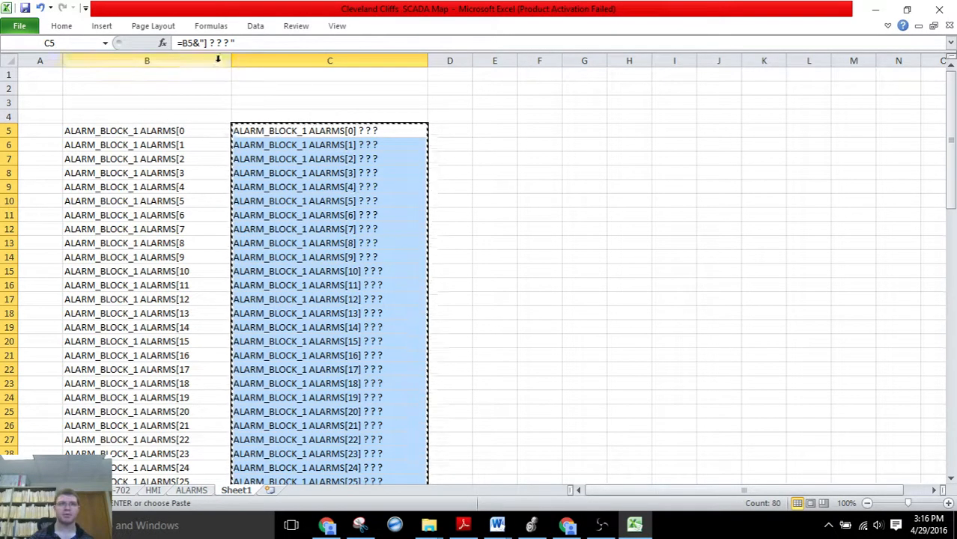
- Paste the copied rung text into column G as values and start the sor marker in F5
{"action": "right_click", "coordinate": [494, 131]}
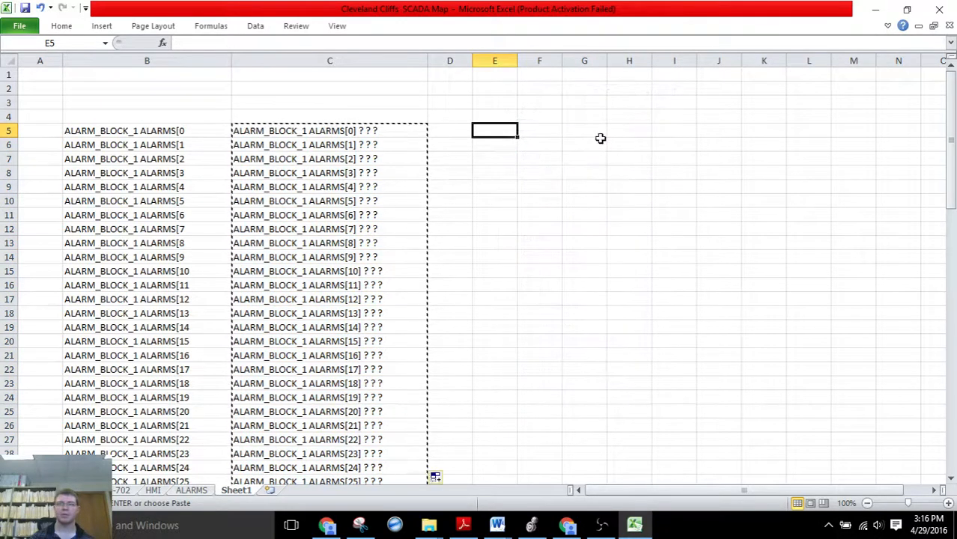
{"action": "right_click", "coordinate": [584, 131]}
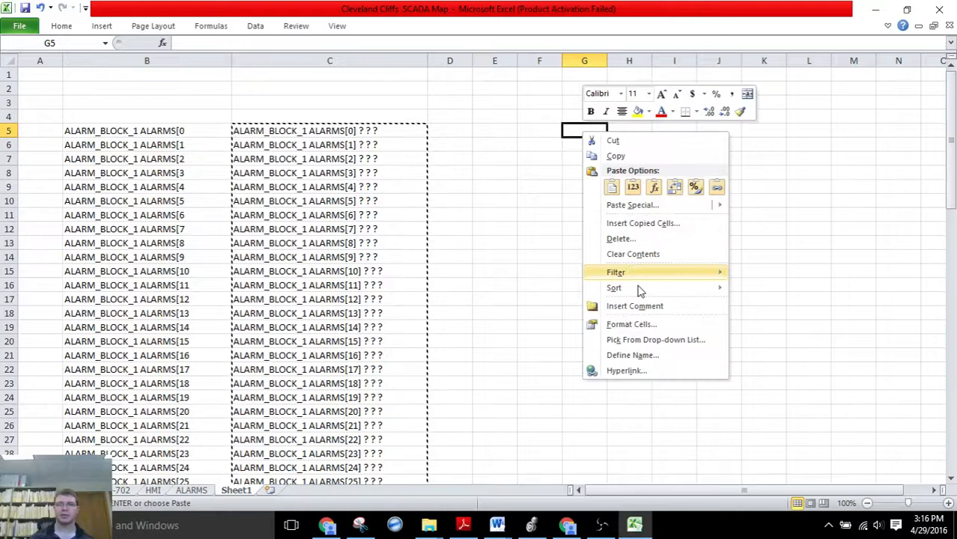
{"action": "left_click", "coordinate": [632, 186]}
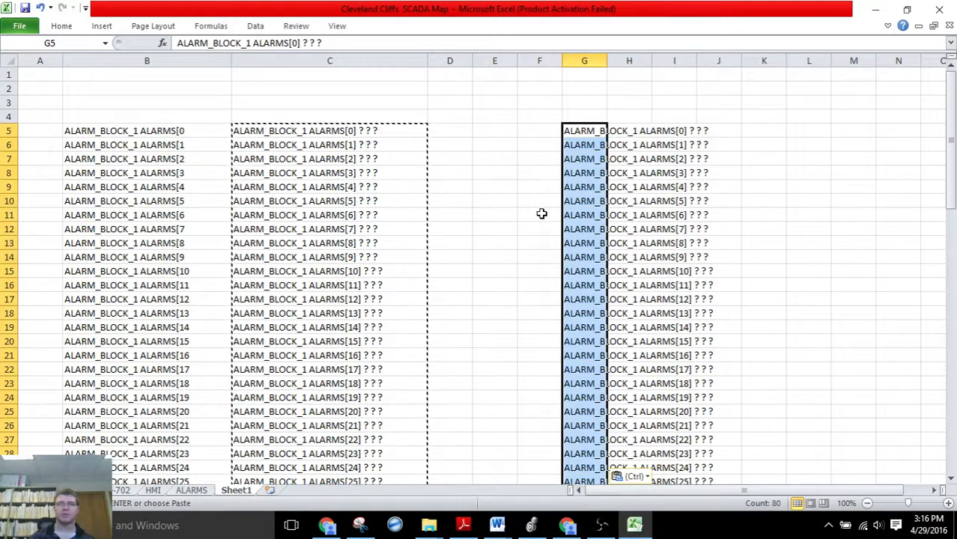
{"action": "left_click", "coordinate": [540, 130]}
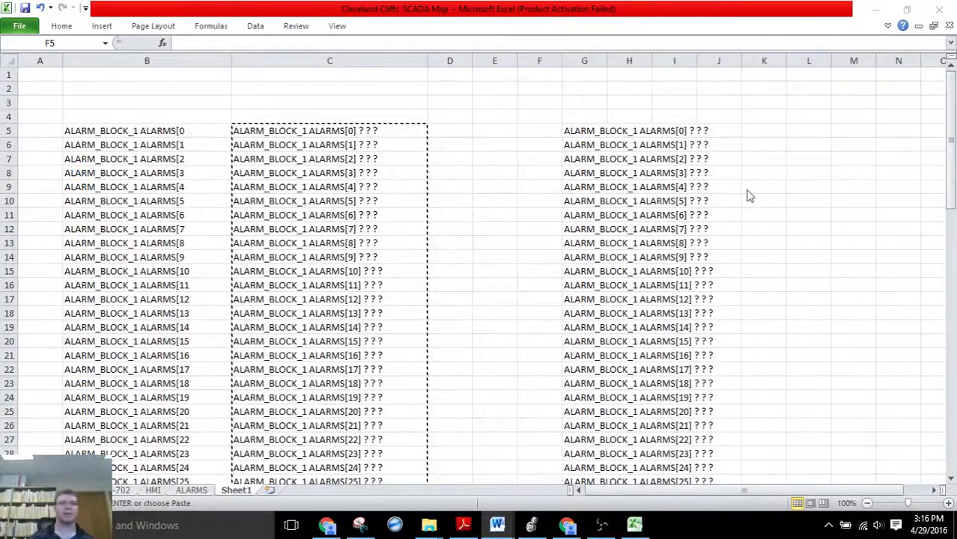
{"action": "left_click", "coordinate": [539, 130]}
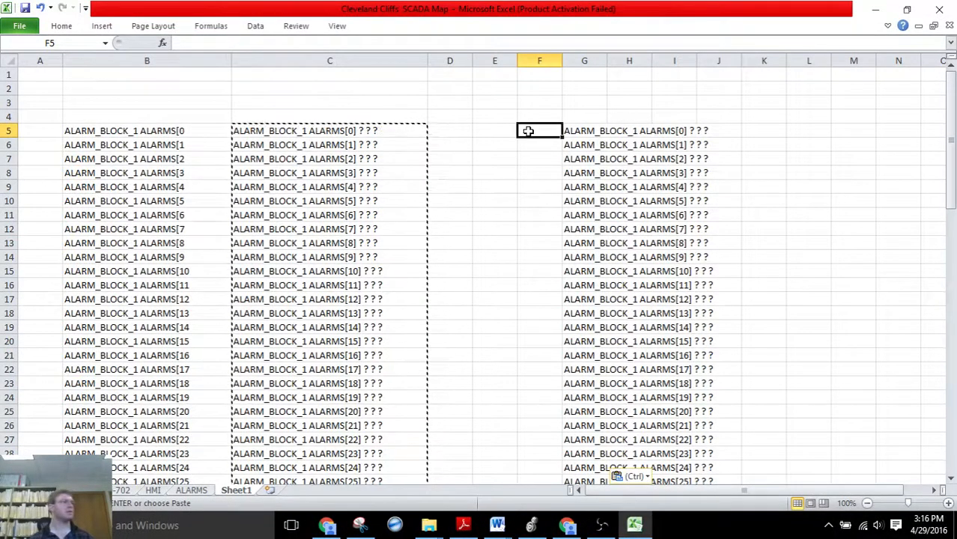
{"action": "type", "text": "SO"}
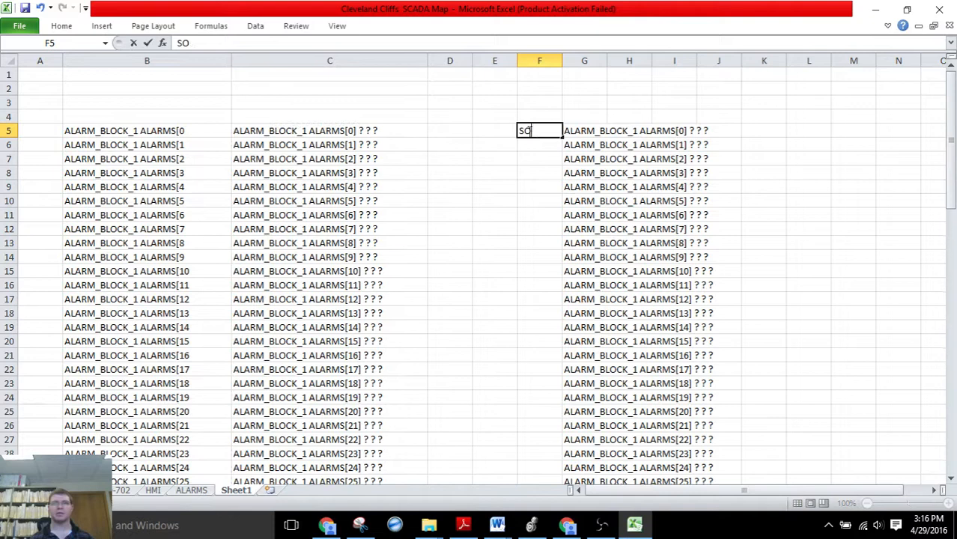
- Enter eor in K5, fill sor and eor down to row 84, and bring the block to Word
{"action": "left_click", "coordinate": [584, 130]}
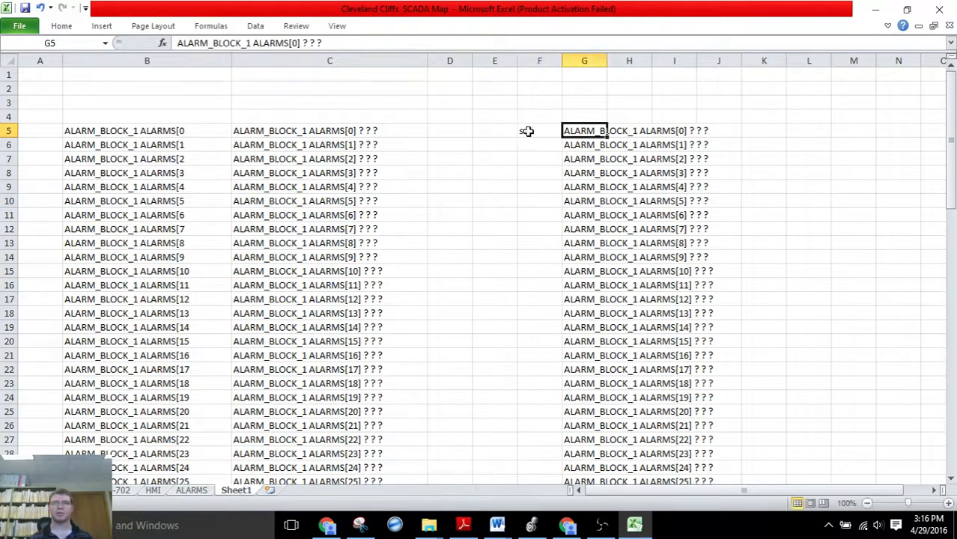
{"action": "left_click", "coordinate": [763, 130]}
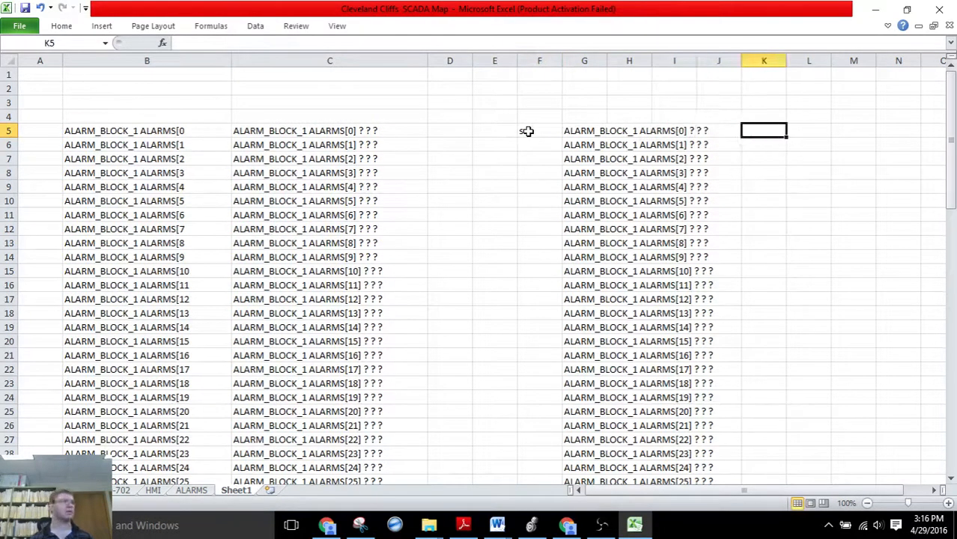
{"action": "type", "text": "eor"}
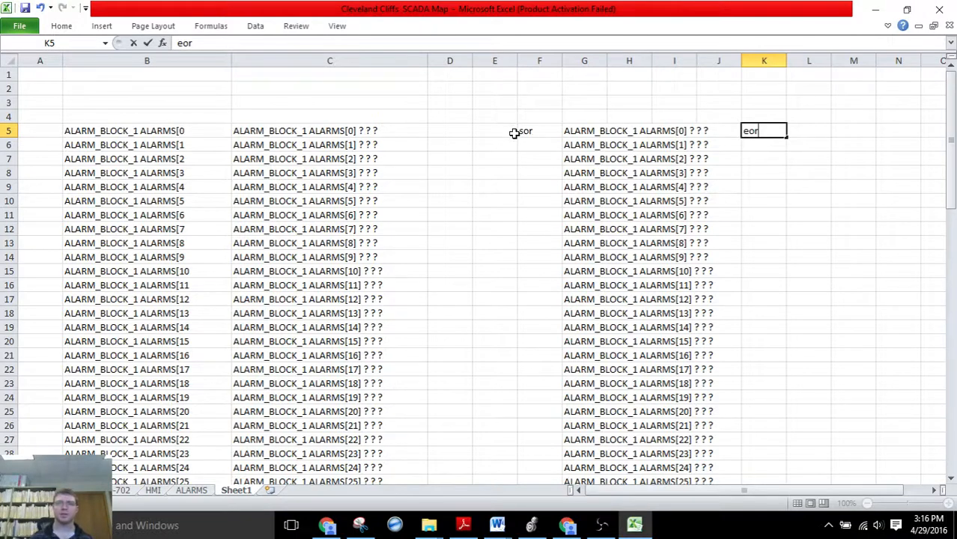
{"action": "left_click", "coordinate": [539, 130]}
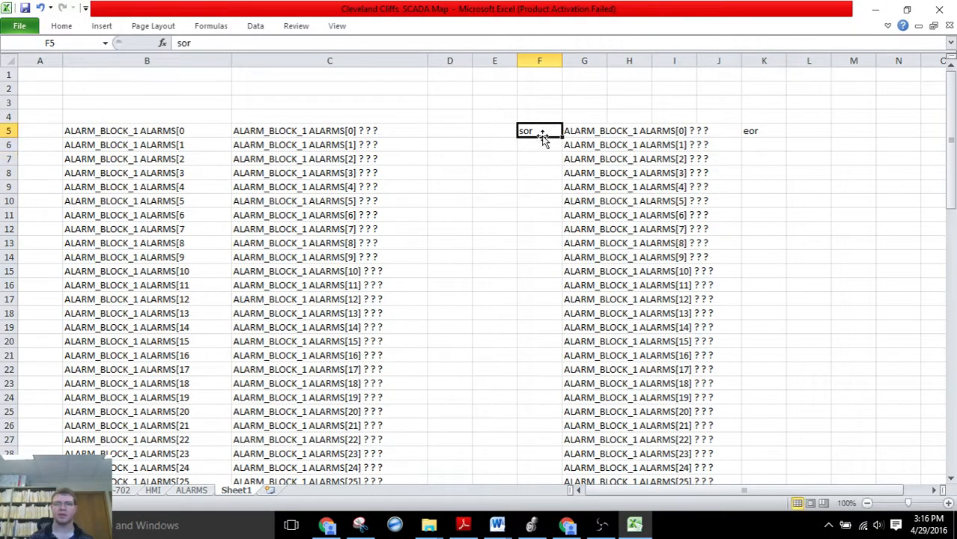
{"action": "left_click_drag", "start_coordinate": [539, 138], "coordinate": [539, 464]}
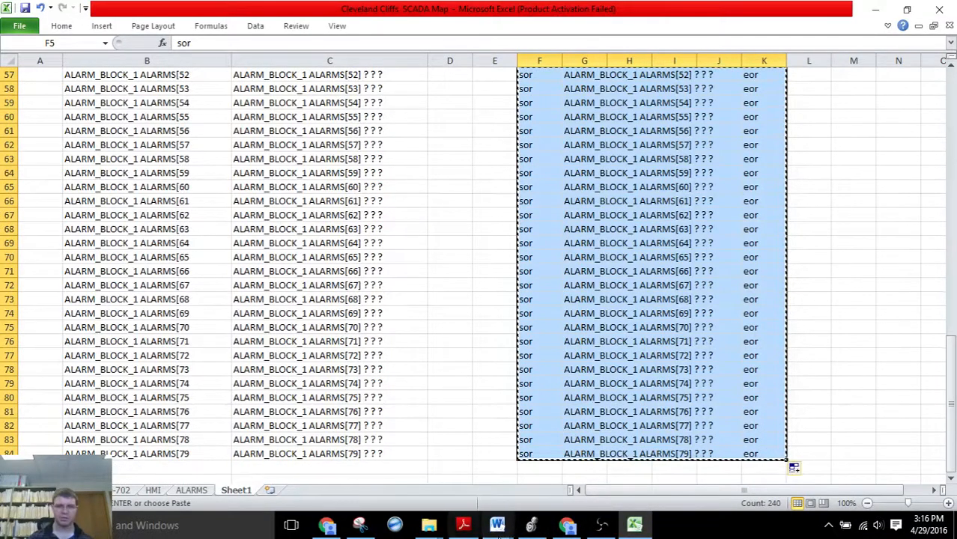
{"action": "left_click", "coordinate": [497, 524]}
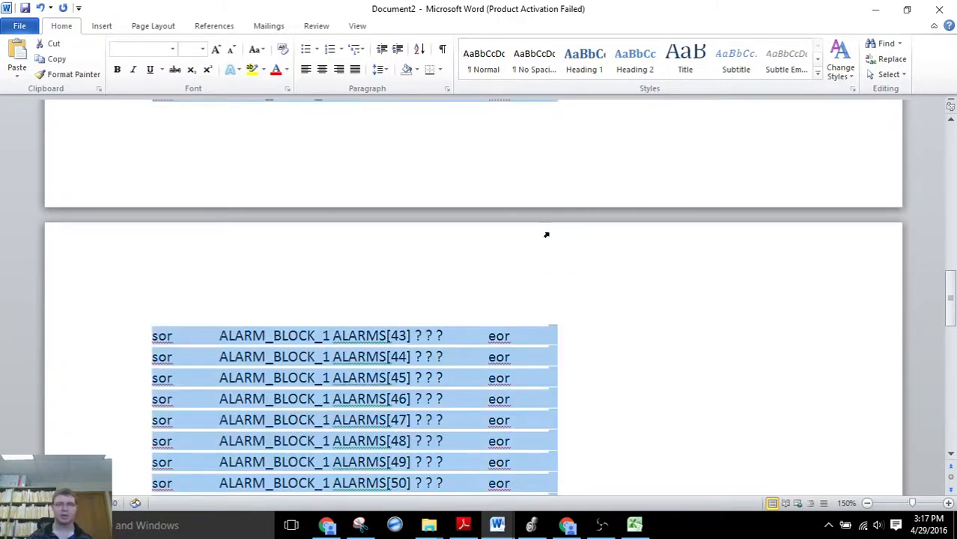
- Delete the pasted table and re-paste the sor/rung/eor rows with Keep Text Only
{"action": "scroll", "scroll_direction": "up", "scroll_amount": 3}
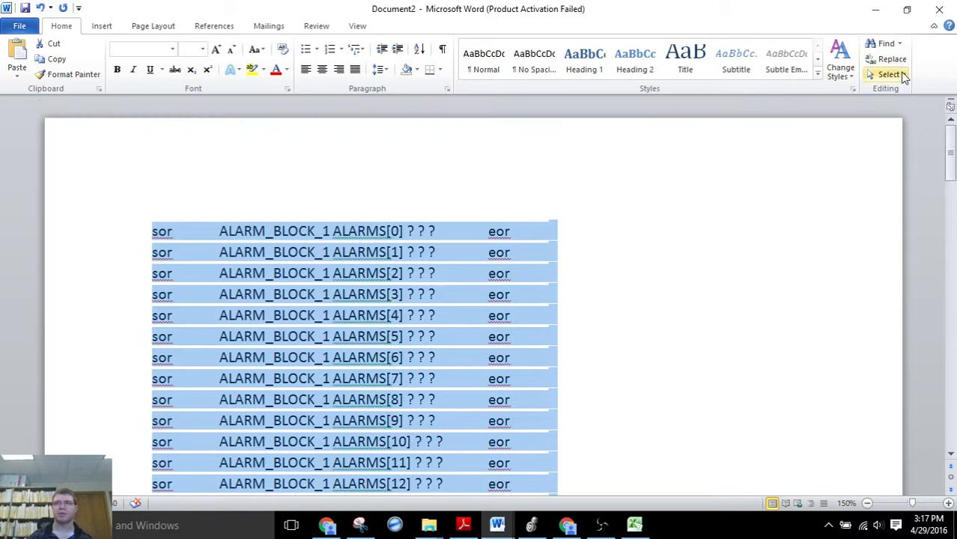
{"action": "mouse_move", "coordinate": [871, 111]}
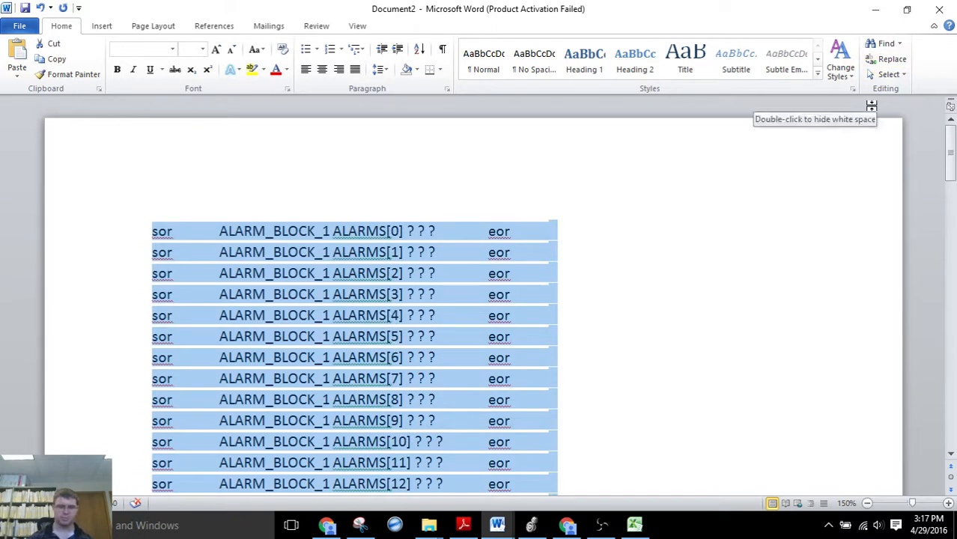
{"action": "key", "text": "Delete"}
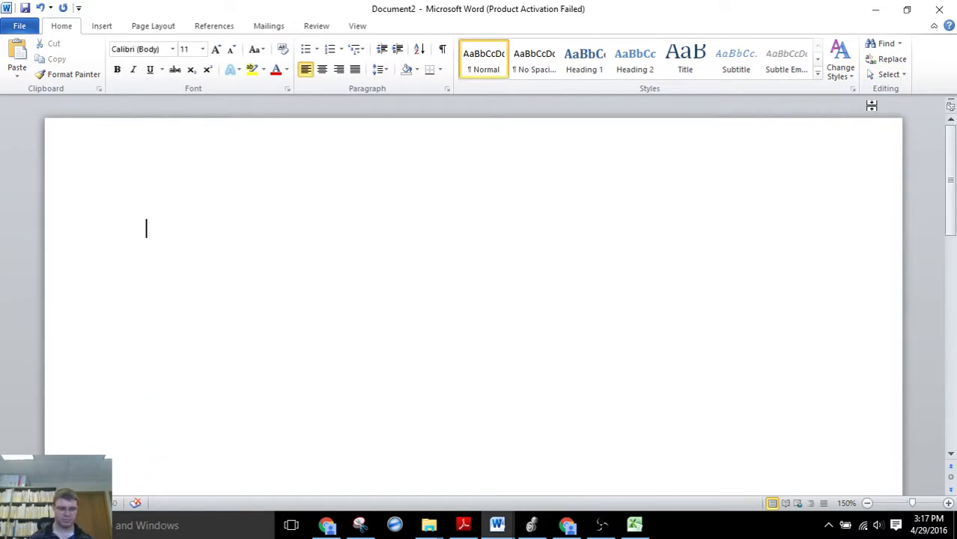
{"action": "right_click", "coordinate": [147, 229]}
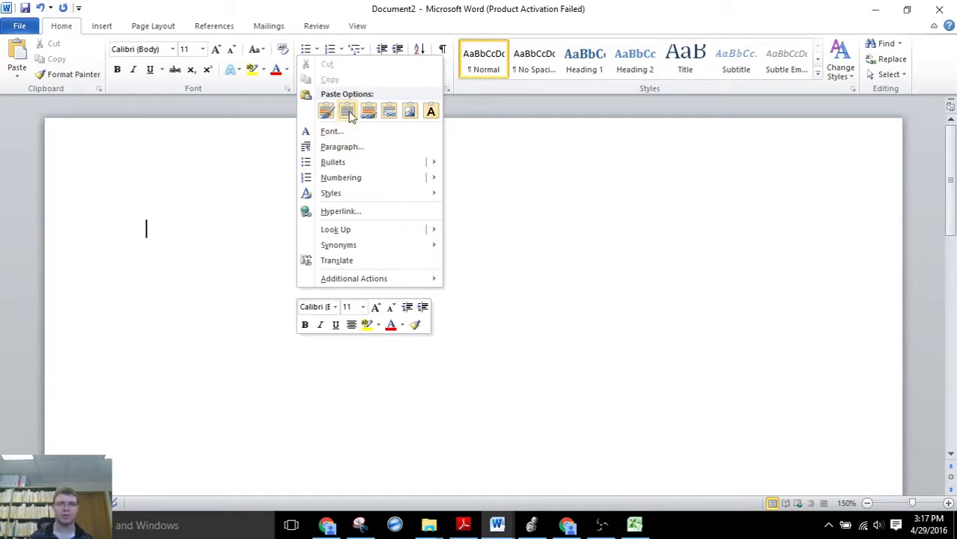
{"action": "left_click", "coordinate": [432, 110]}
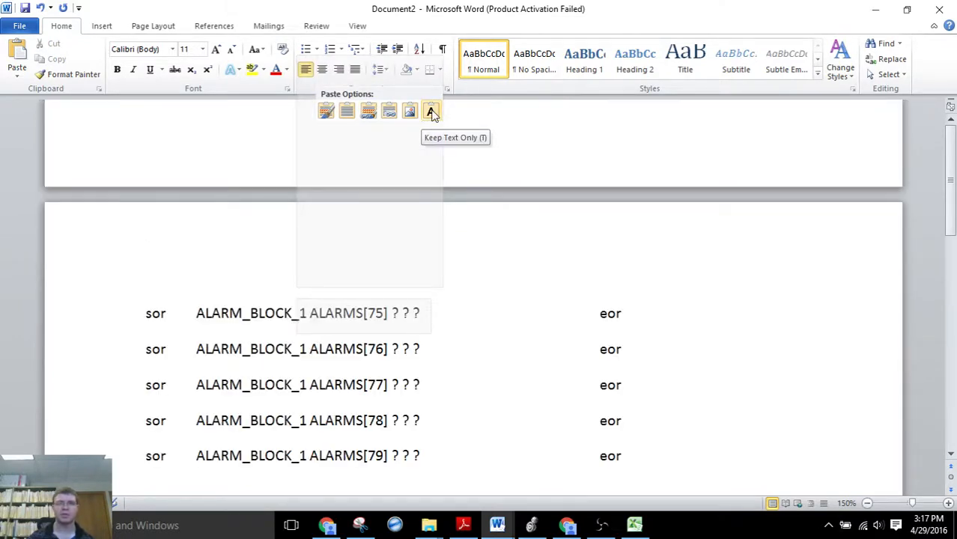
{"action": "left_click", "coordinate": [432, 111]}
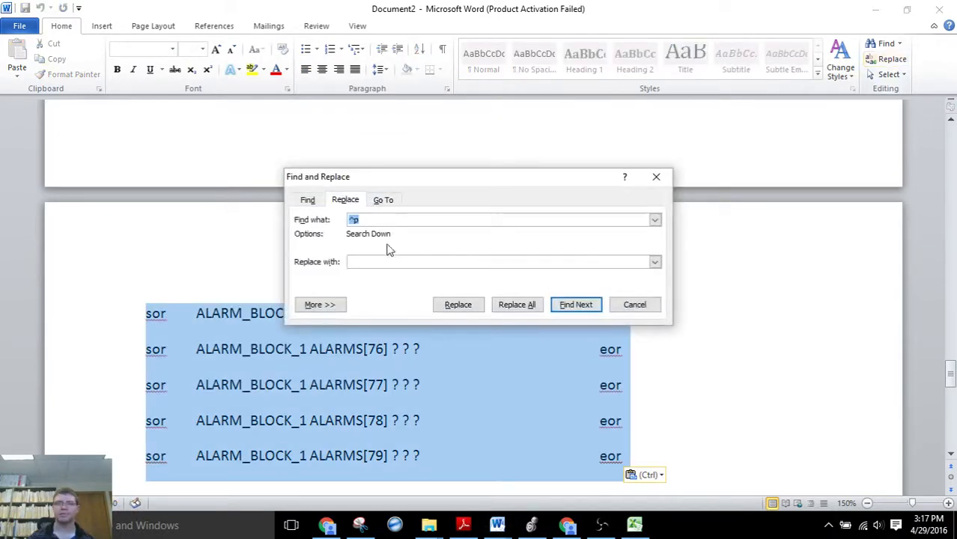
- Replace all ^w whitespace with nothing so each rung line reads continuously
{"action": "type", "text": "^w"}
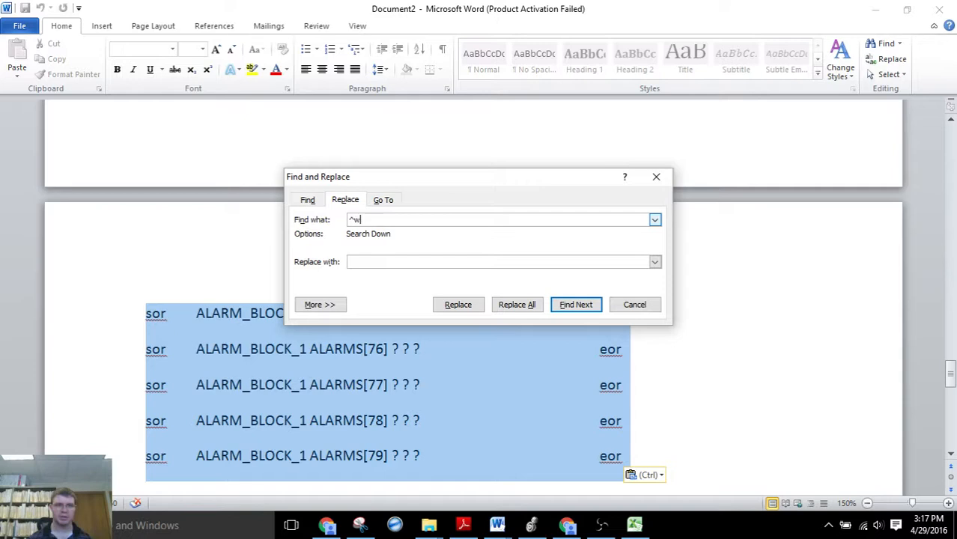
{"action": "mouse_move", "coordinate": [397, 219]}
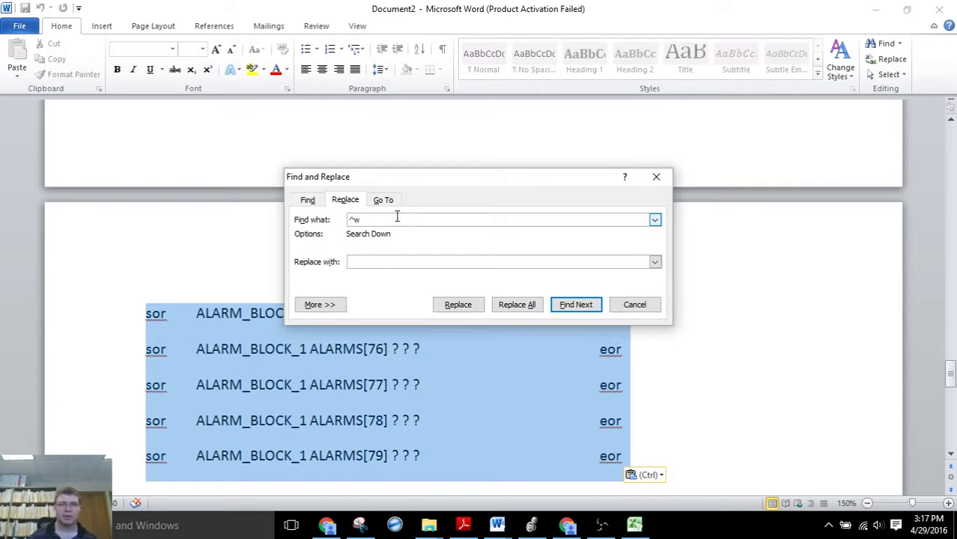
{"action": "left_click", "coordinate": [501, 261]}
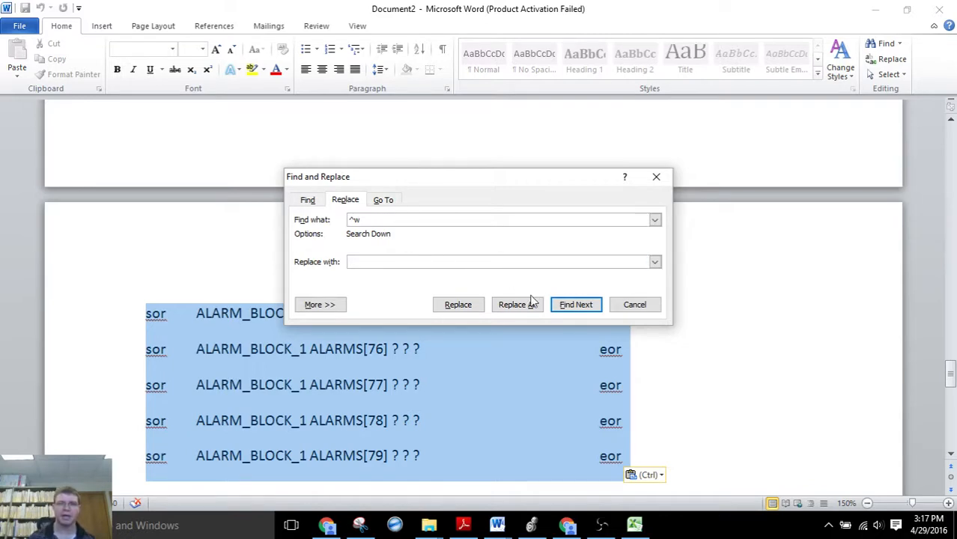
{"action": "left_click", "coordinate": [519, 304]}
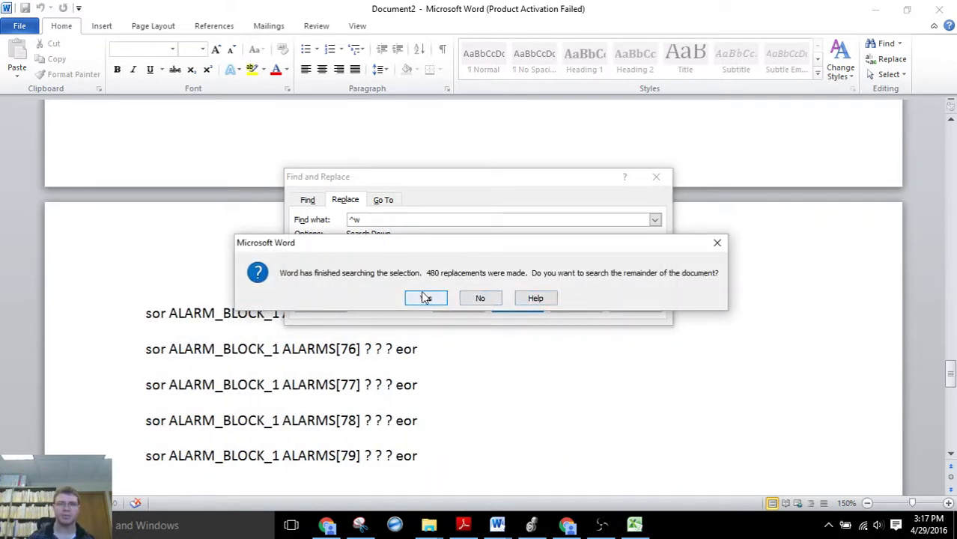
{"action": "left_click", "coordinate": [425, 298]}
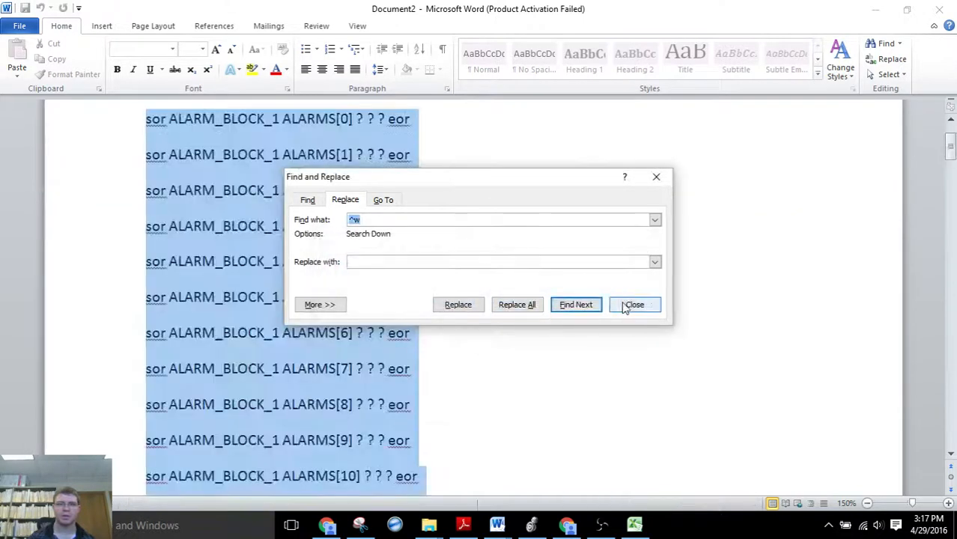
{"action": "left_click", "coordinate": [634, 304]}
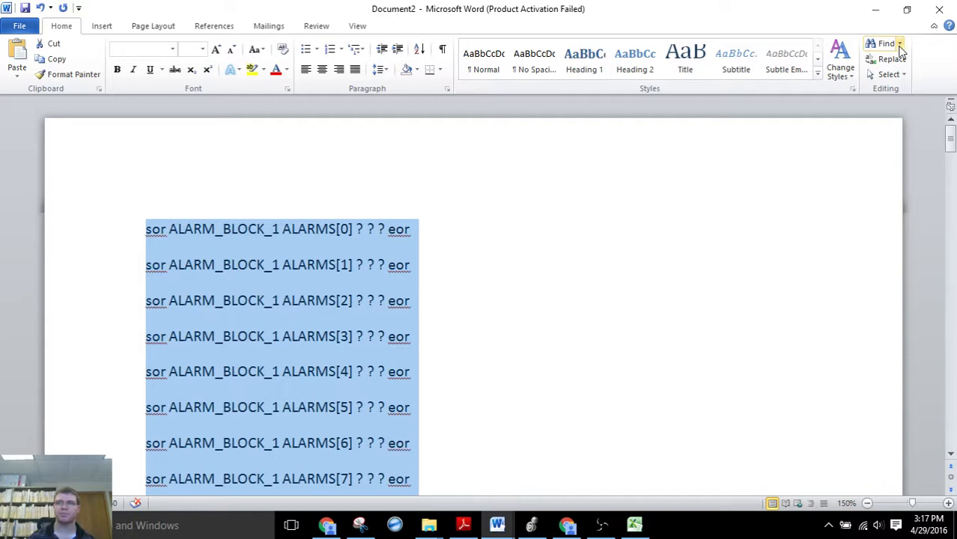
- Replace all ^p paragraph breaks with nothing, merging the 80 rungs, and copy the result
{"action": "left_click", "coordinate": [889, 60]}
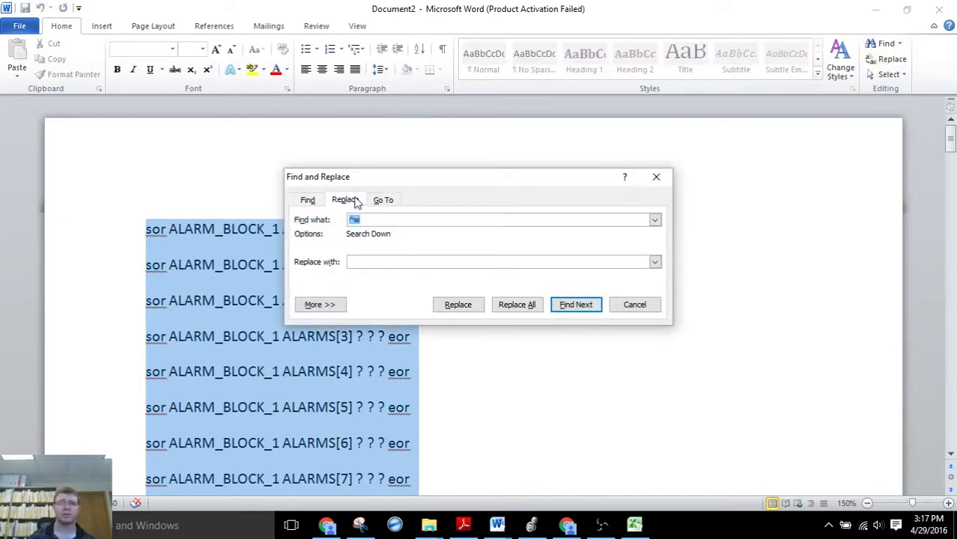
{"action": "type", "text": "^p"}
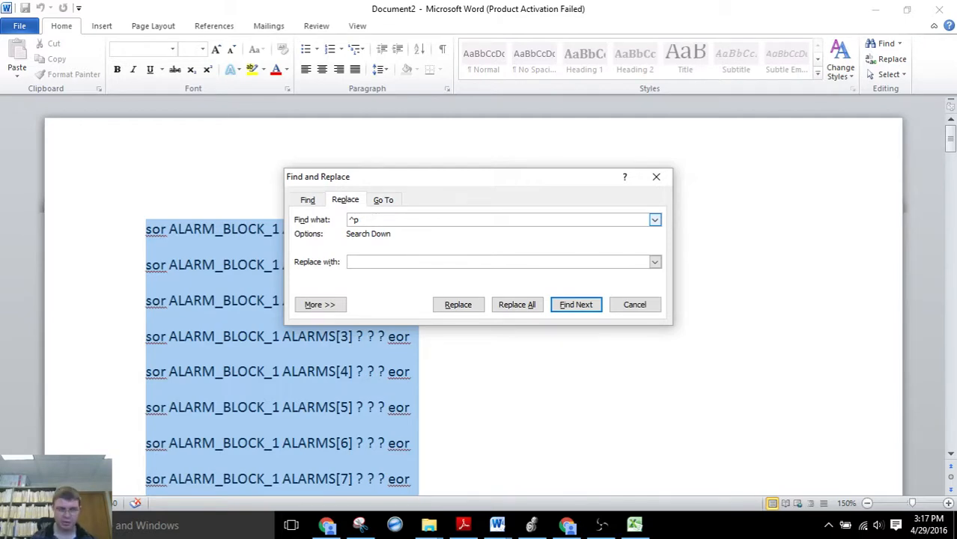
{"action": "left_click", "coordinate": [517, 304]}
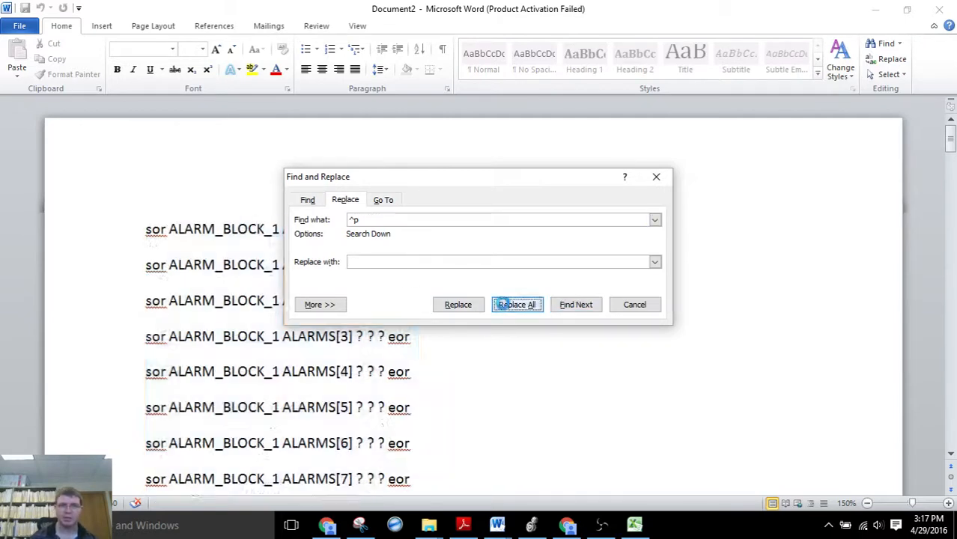
{"action": "left_click", "coordinate": [516, 304]}
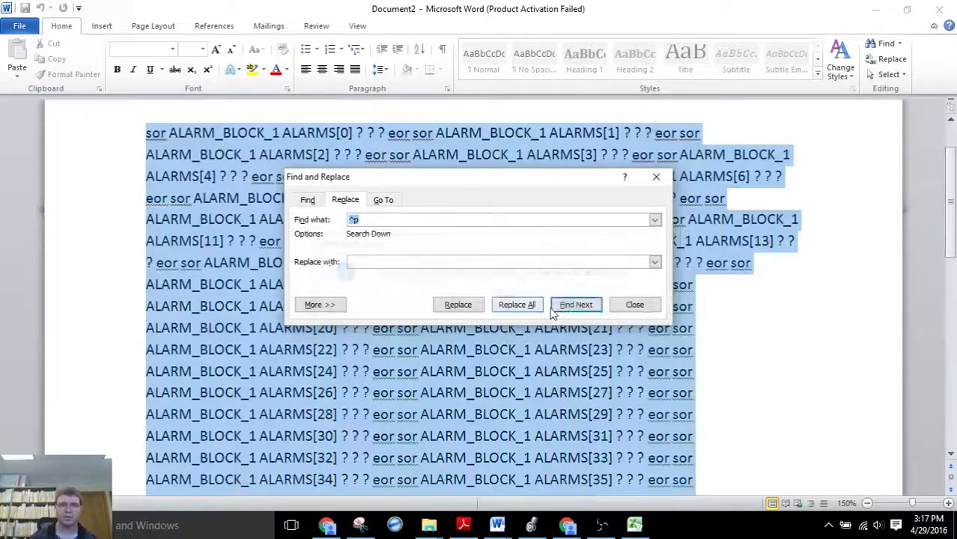
{"action": "left_click", "coordinate": [635, 304]}
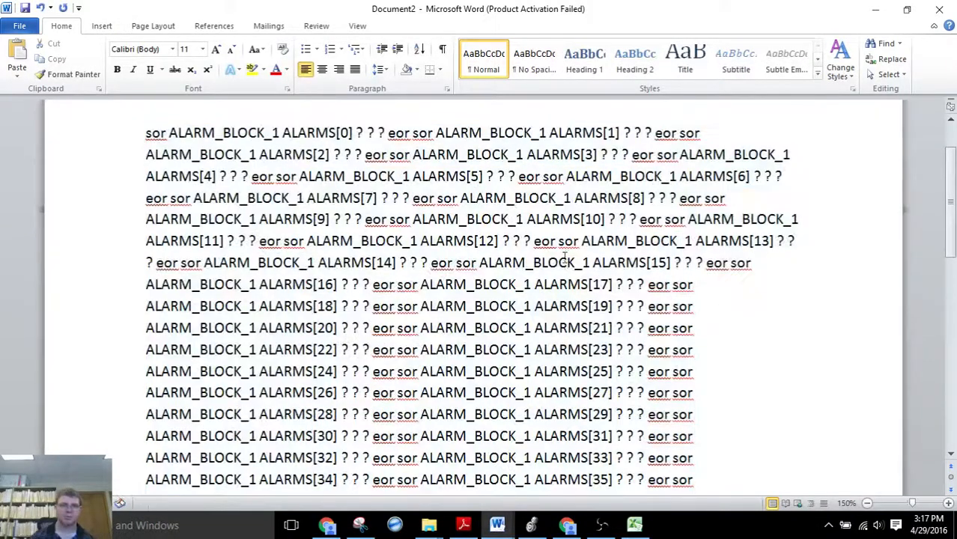
{"action": "mouse_move", "coordinate": [323, 265]}
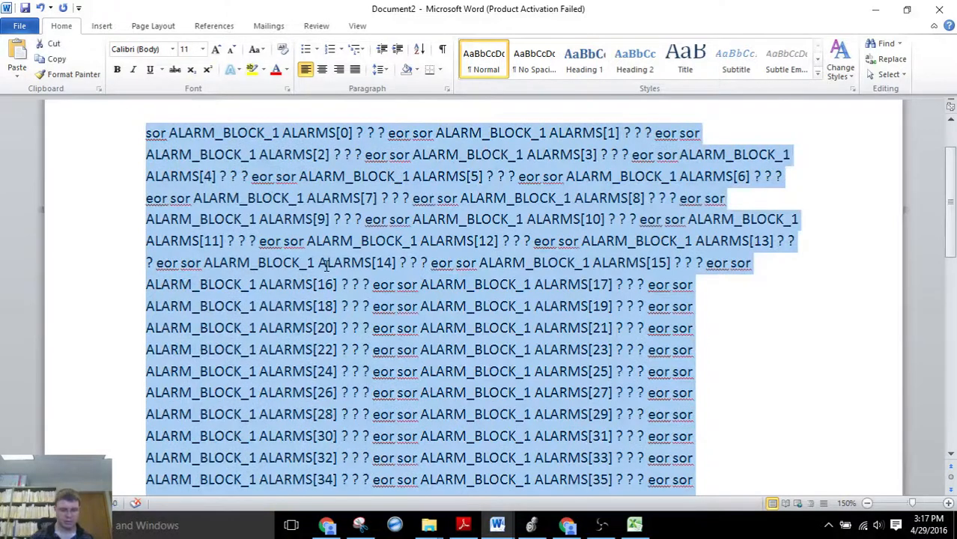
{"action": "left_click", "coordinate": [532, 524]}
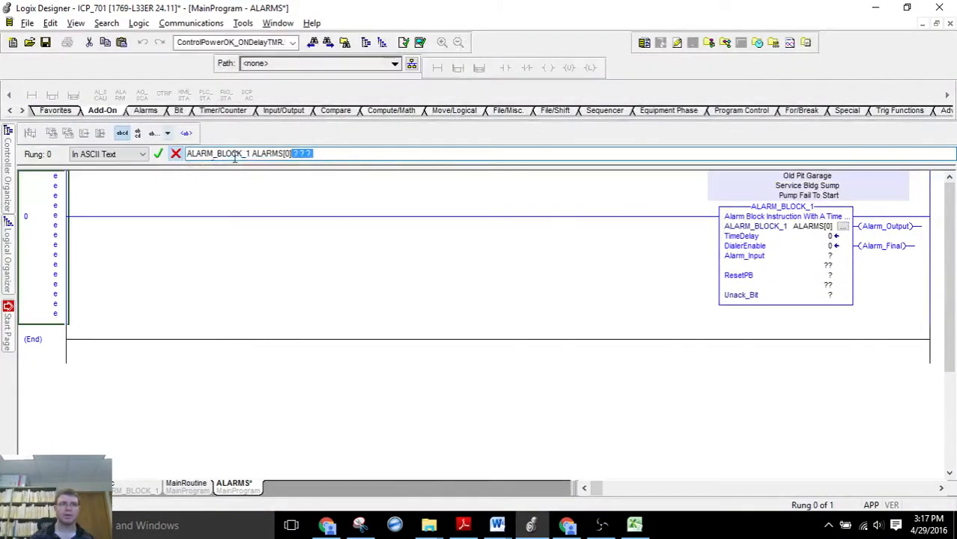
- Paste the Excel-built rung text so the ALARMS routine holds ALARM_BLOCK_1 rungs for ALARMS[0..79]
{"action": "triple_click", "coordinate": [248, 153]}
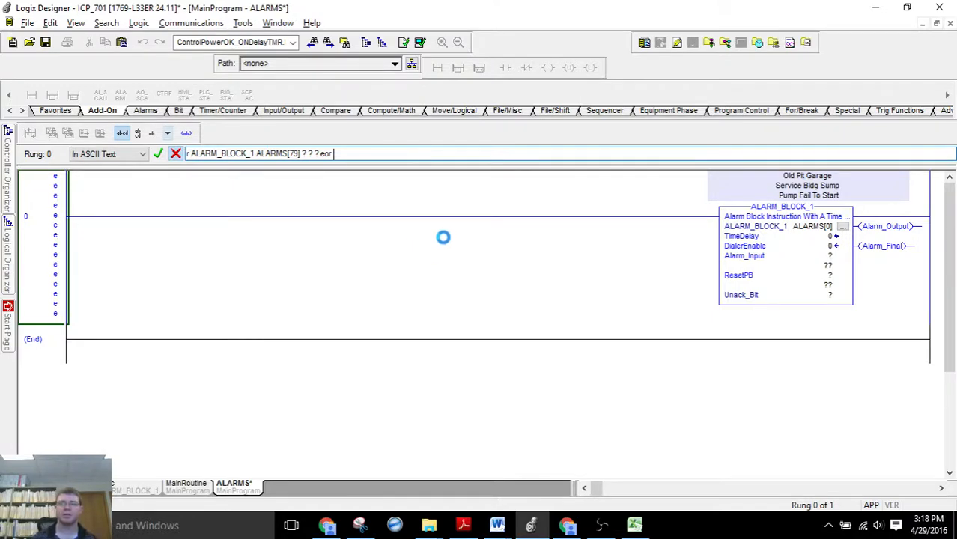
{"action": "scroll", "scroll_direction": "down", "scroll_amount": 3}
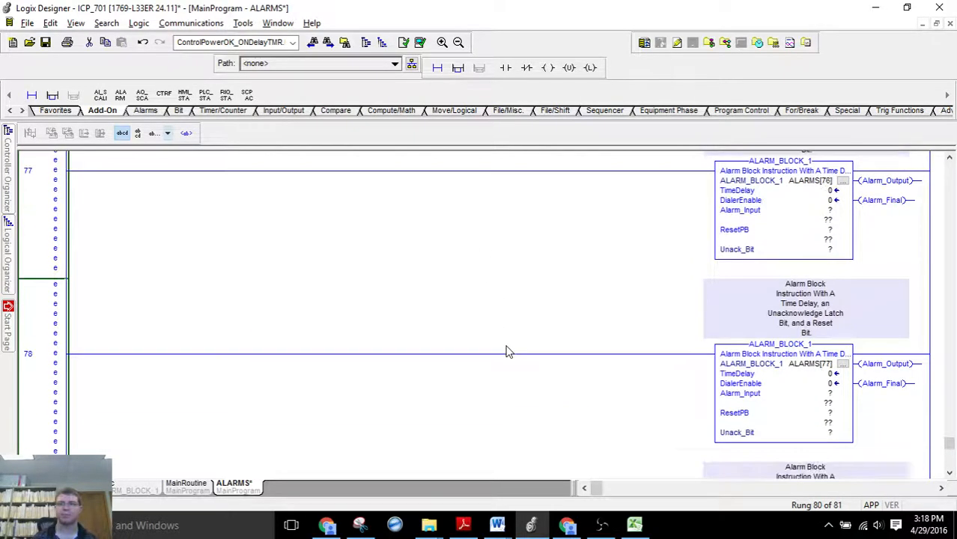
{"action": "scroll", "scroll_direction": "up", "scroll_amount": 3}
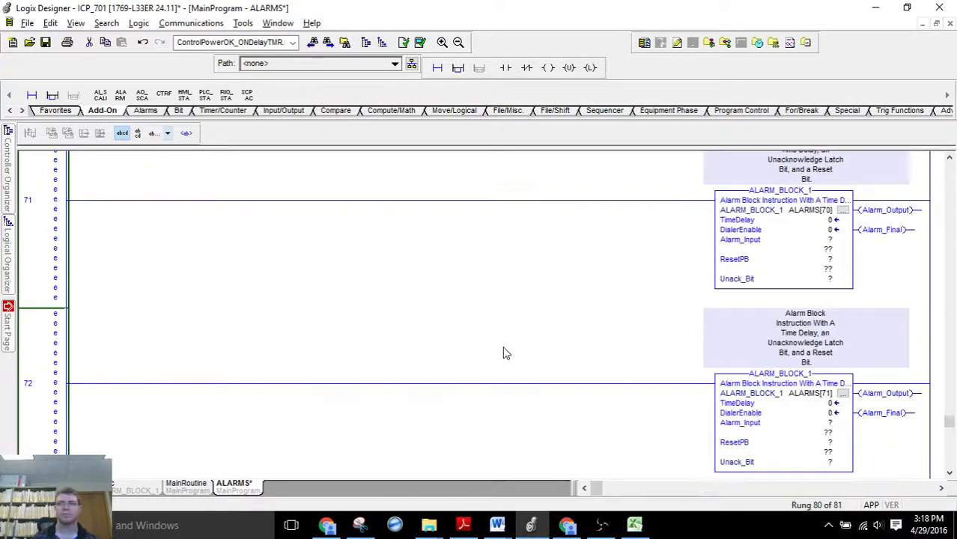
{"action": "scroll", "scroll_direction": "up", "scroll_amount": 3}
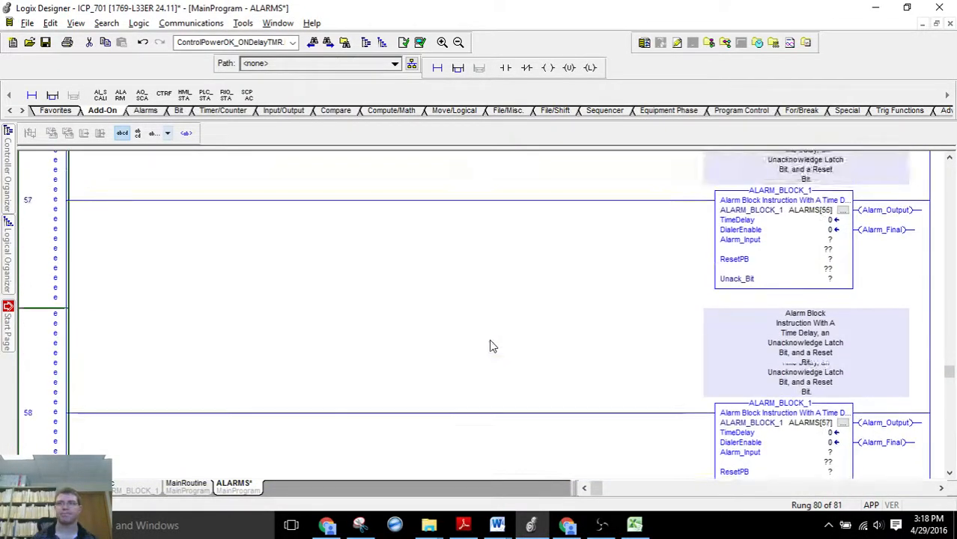
{"action": "scroll", "scroll_direction": "up", "scroll_amount": 3}
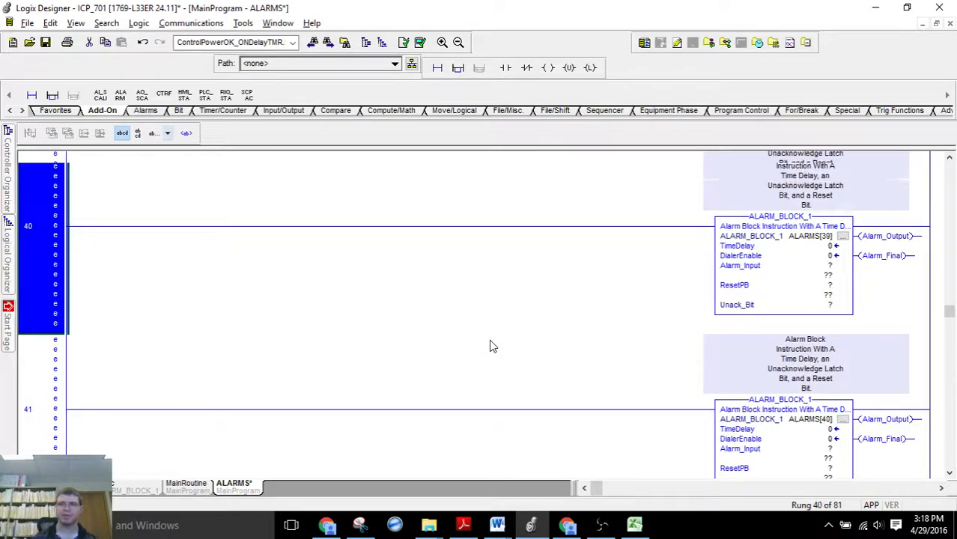
{"action": "scroll", "scroll_direction": "up", "scroll_amount": 3}
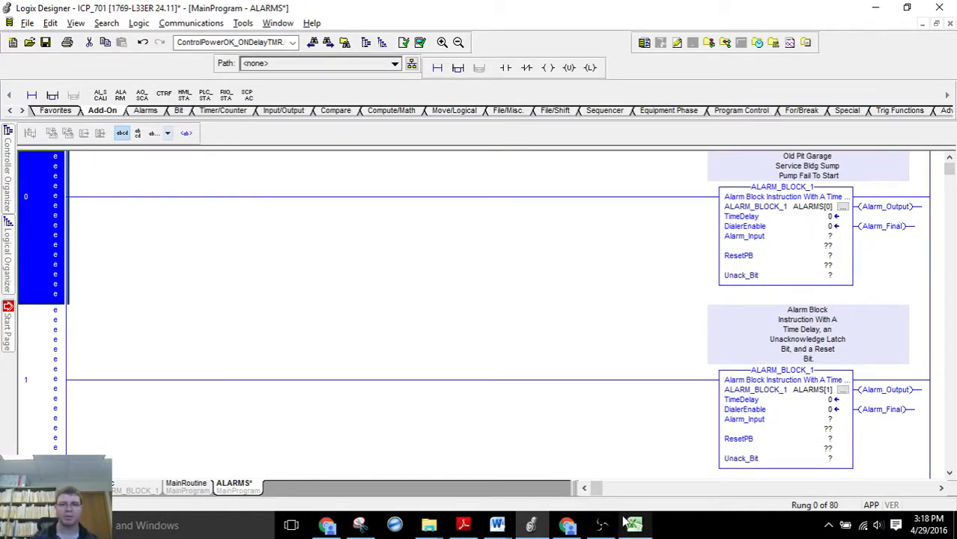
- Switch to the Excel alarm descriptions workbook
{"action": "left_click", "coordinate": [634, 524]}
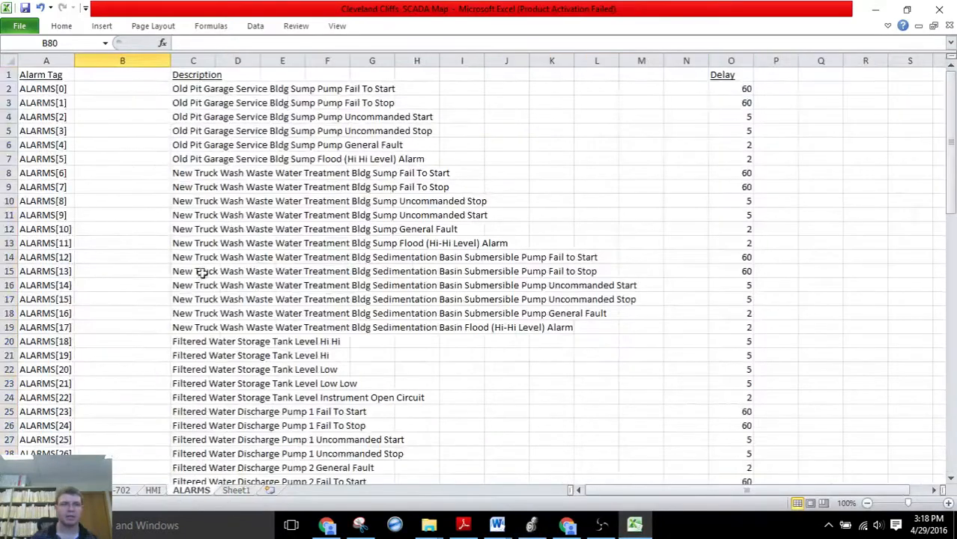
- Leave the Excel alarm tag list and return to the ALARMS routine in Logix Designer
{"action": "left_click_drag", "start_coordinate": [193, 185], "coordinate": [193, 368]}
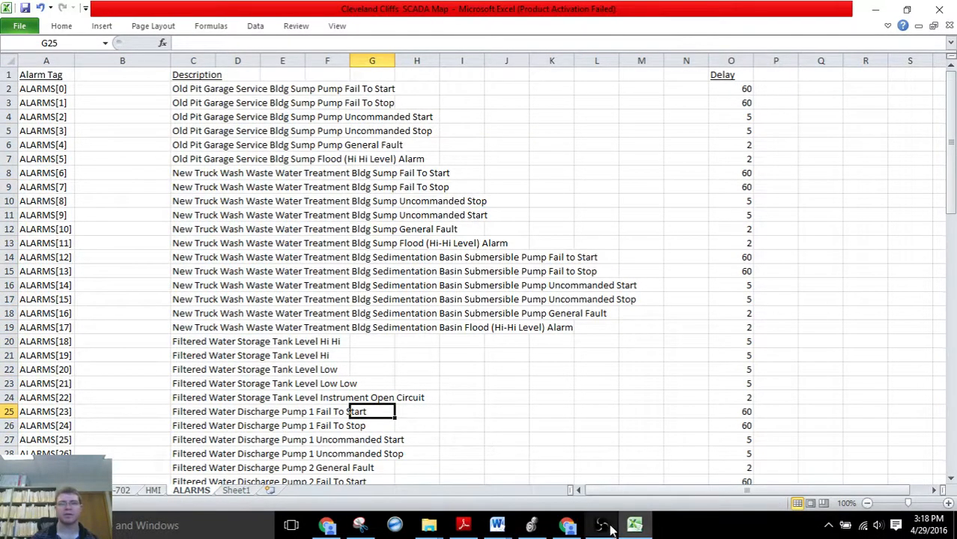
{"action": "left_click", "coordinate": [532, 524]}
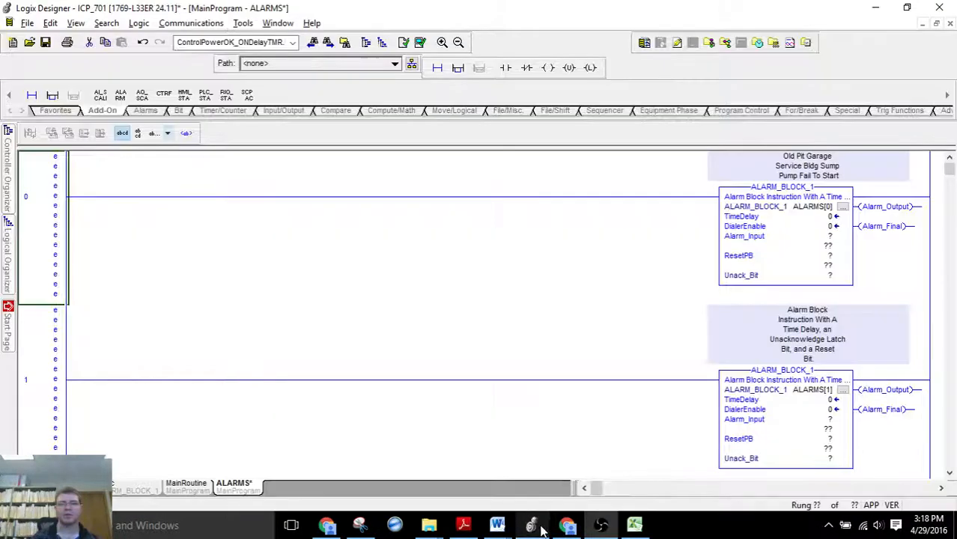